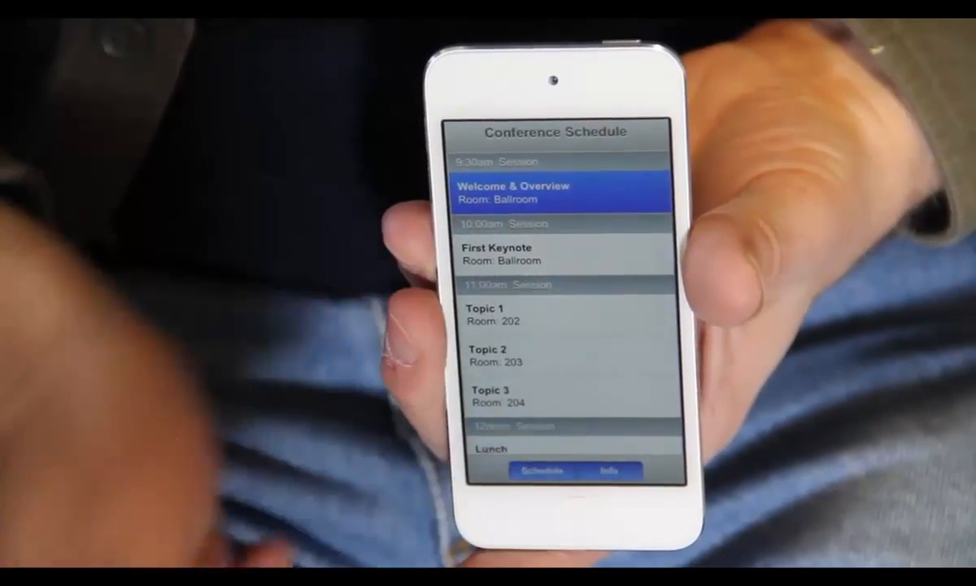
# From Quick Panels, add a PanelNavigator containing two PanelCards with headers
pyautogui.click(609, 469)
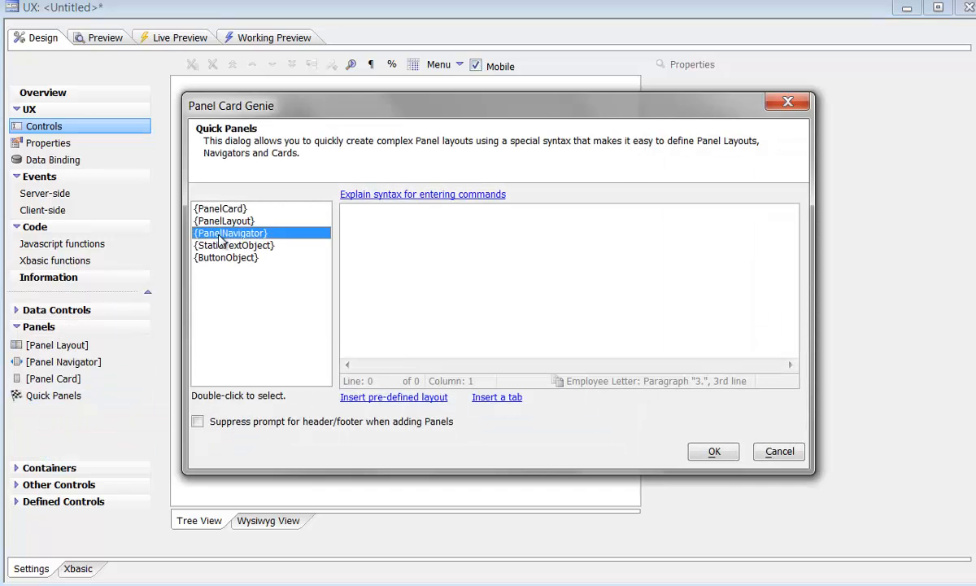
pyautogui.doubleClick(230, 232)
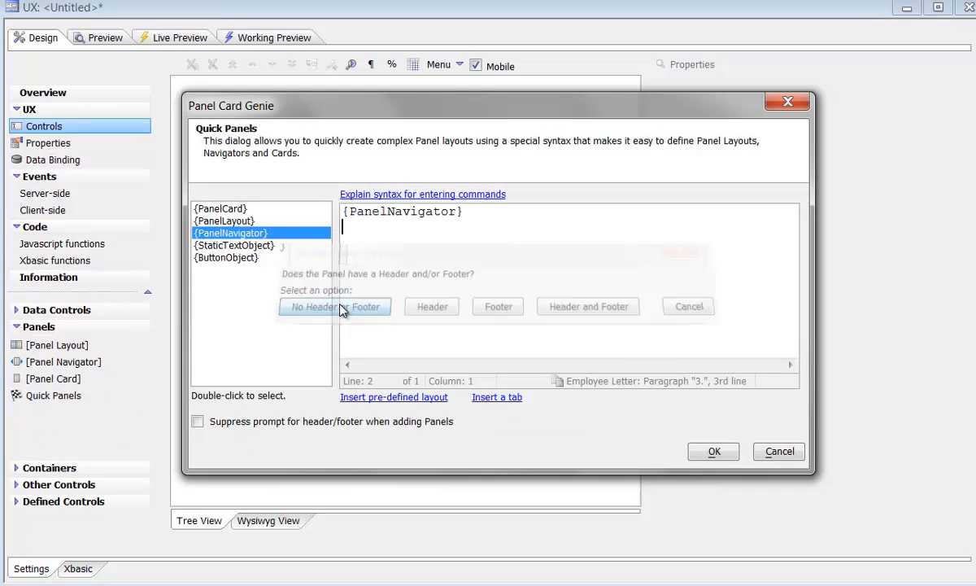
pyautogui.doubleClick(220, 209)
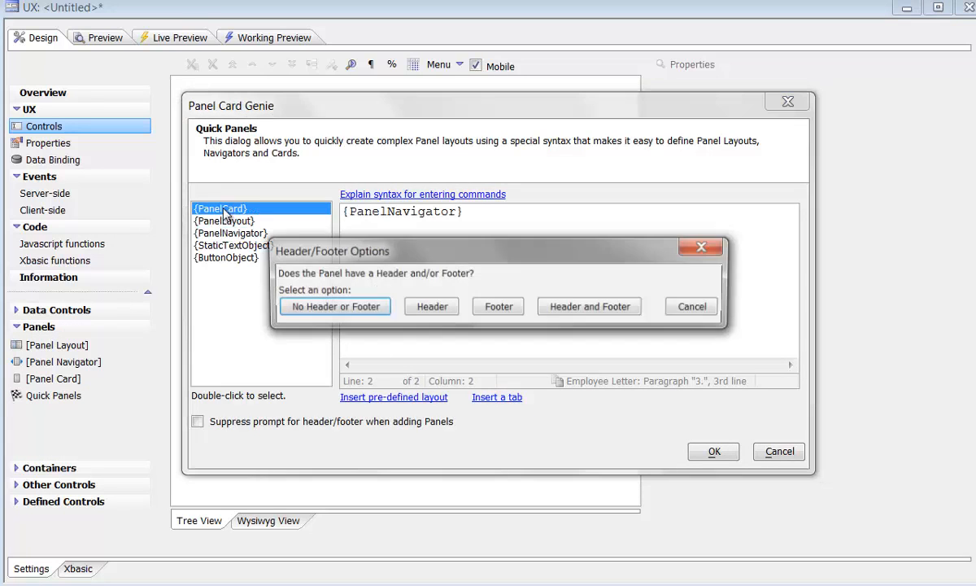
pyautogui.click(431, 306)
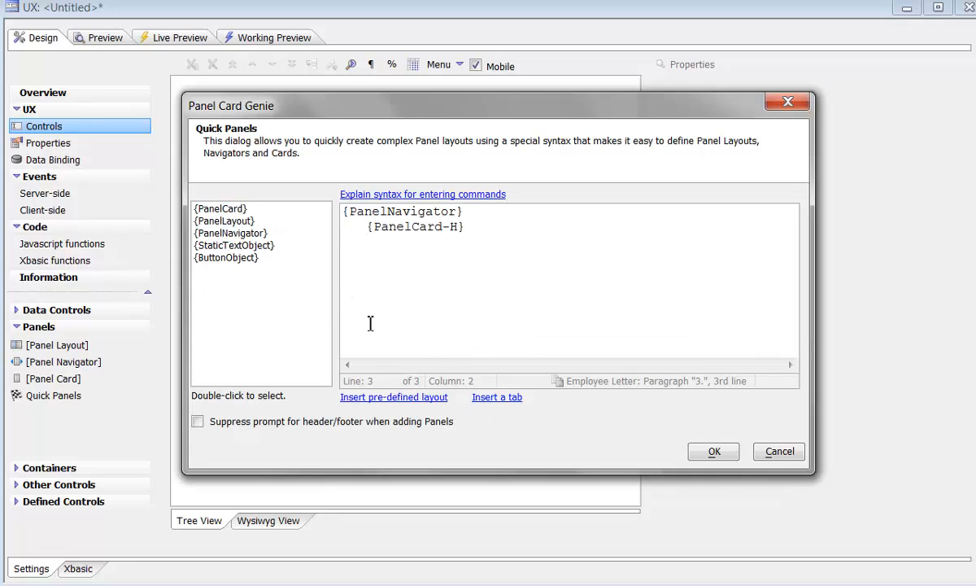
pyautogui.click(714, 450)
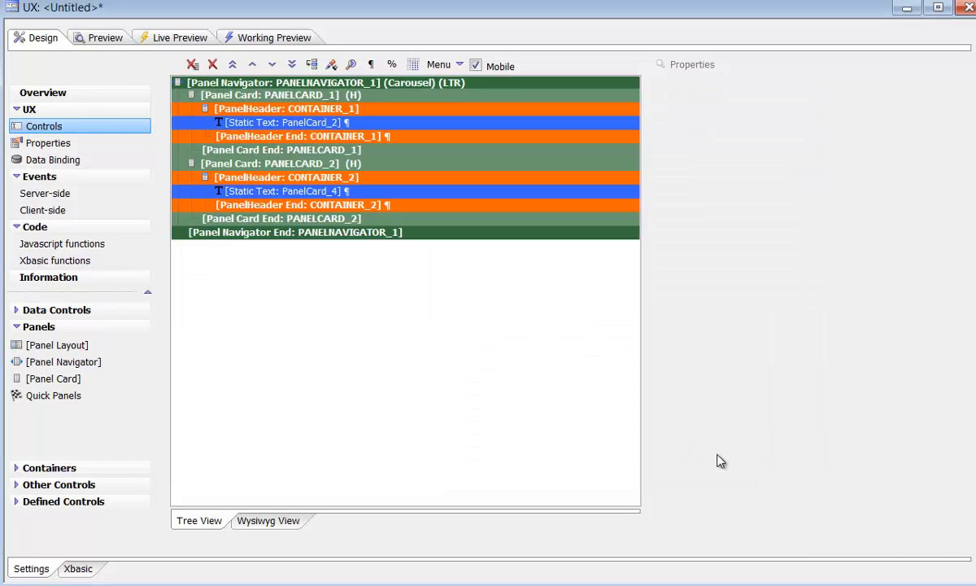
# Set the two header Static Text values to 'Conference Schedule' and 'Details'
pyautogui.click(283, 122)
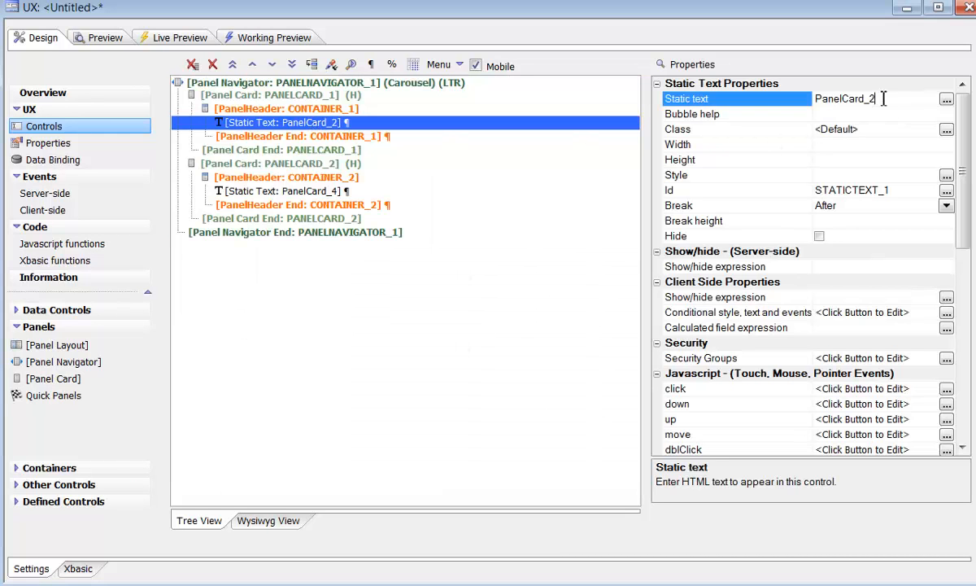
pyautogui.write('Conference Schedule')
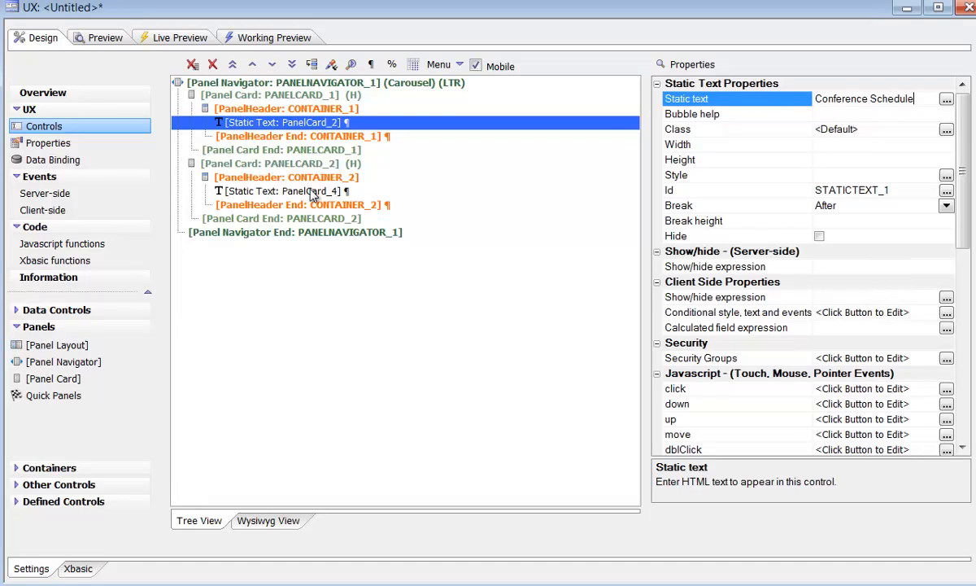
pyautogui.click(283, 190)
pyautogui.write('Details')
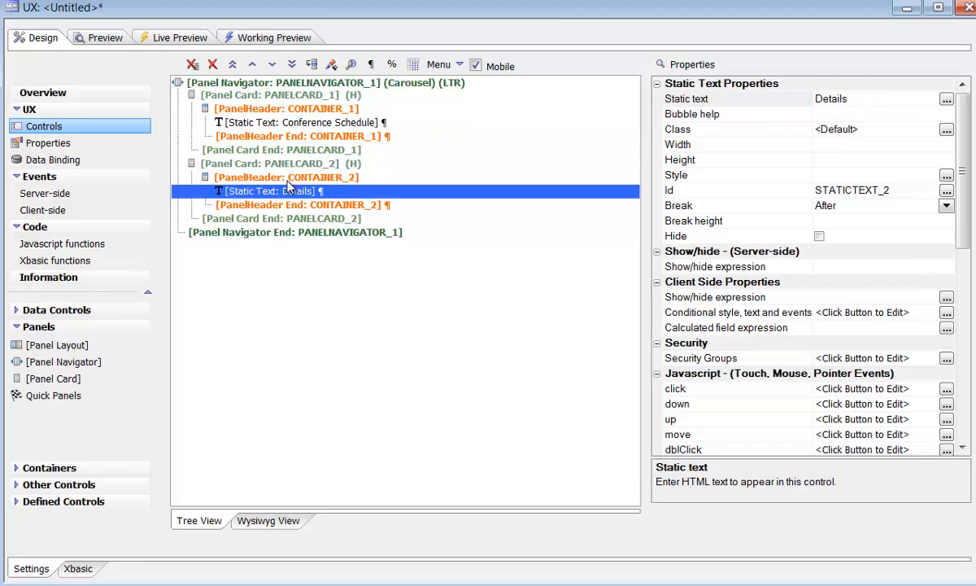
pyautogui.click(155, 38)
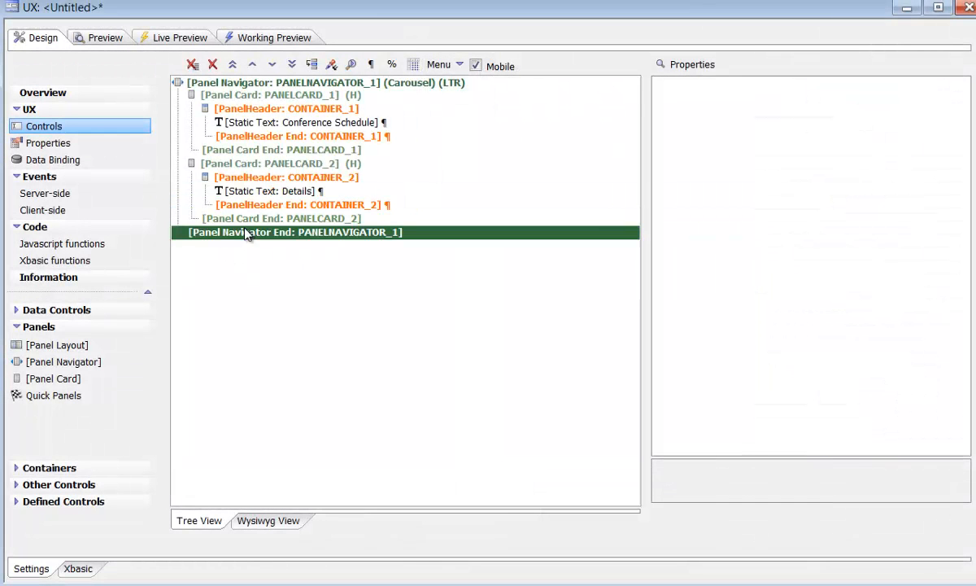
# Insert a panel card after Panel Navigator End holding a Static Text 'Information'
pyautogui.click(54, 378)
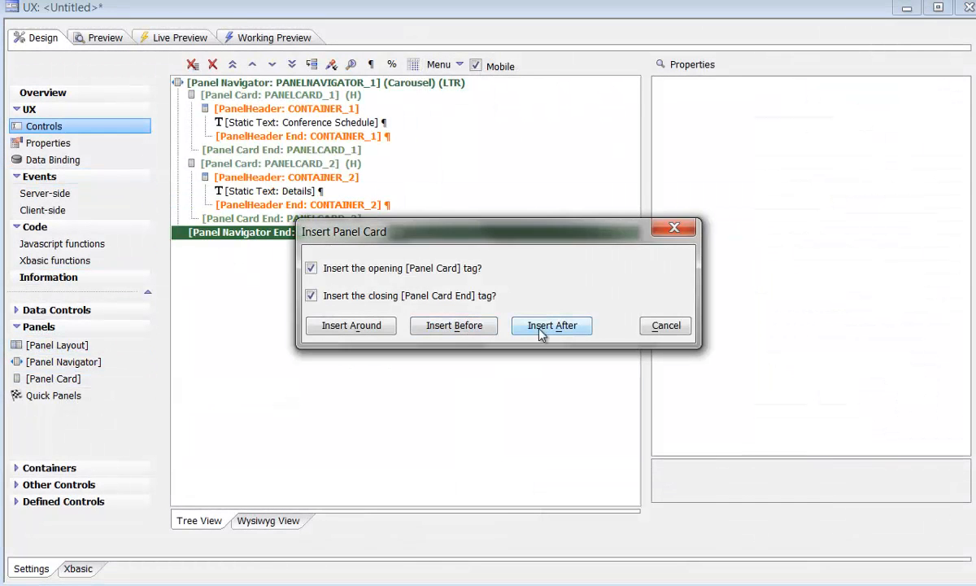
pyautogui.click(552, 325)
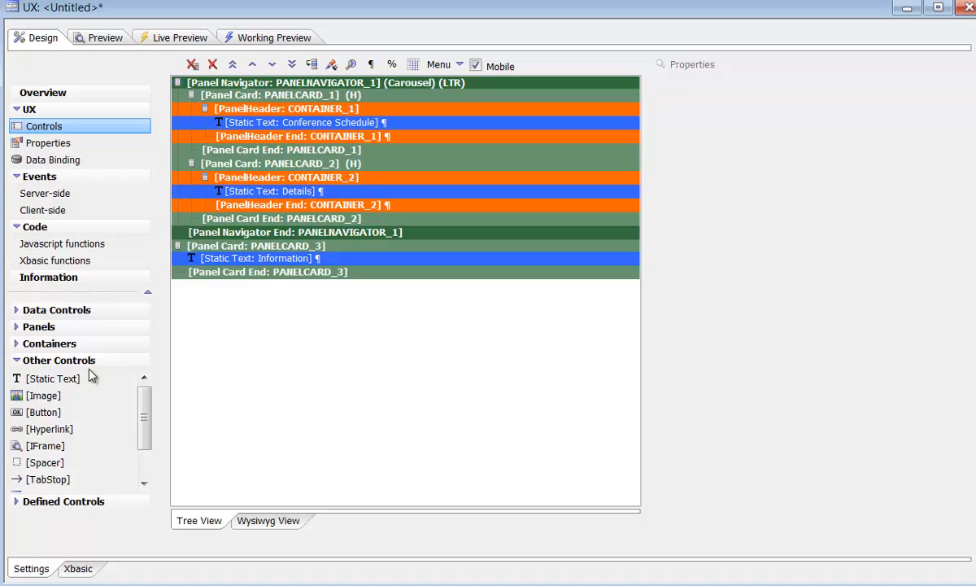
pyautogui.click(38, 327)
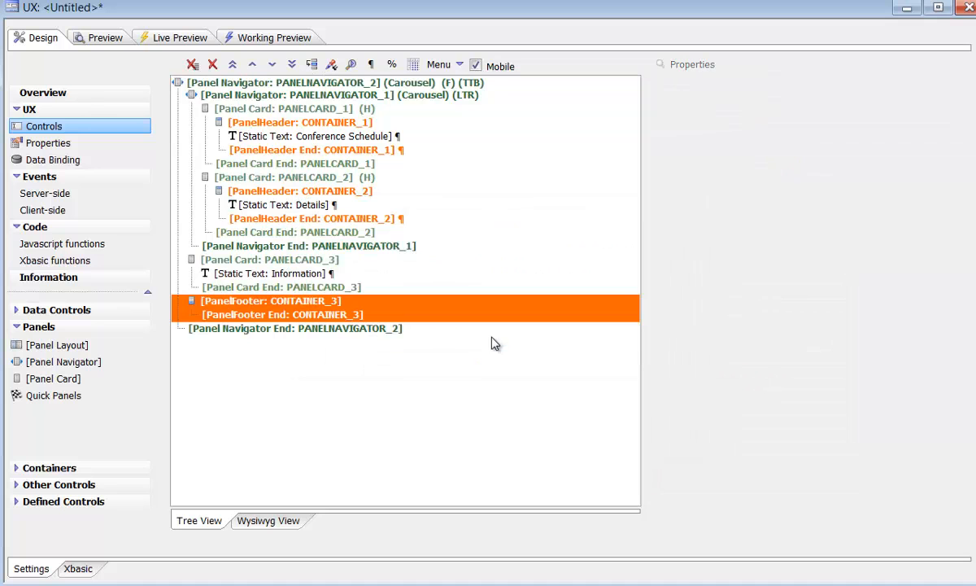
# Add a ButtonGroup to the PanelFooter with buttons labelled 'Schedule' and 'Info'
pyautogui.click(271, 300)
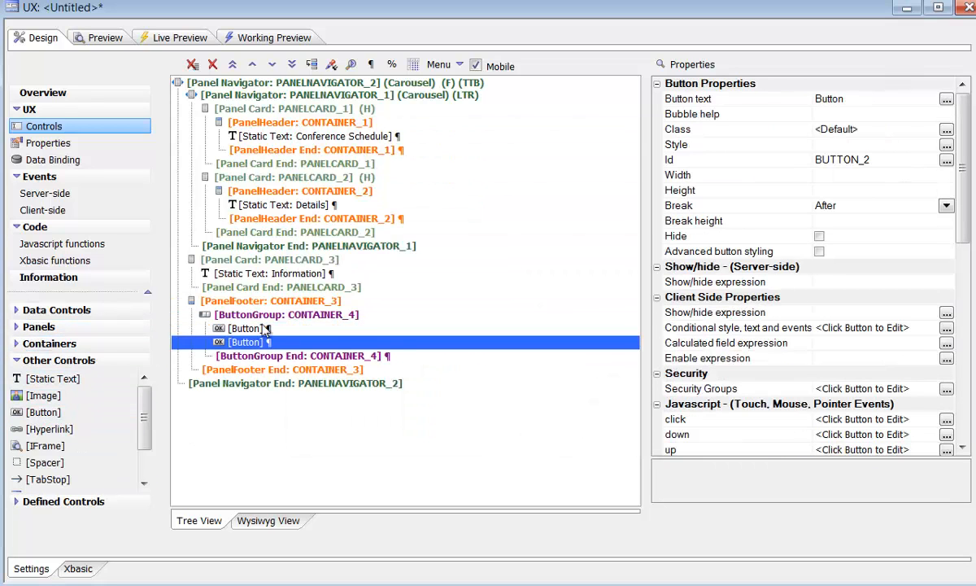
pyautogui.click(245, 329)
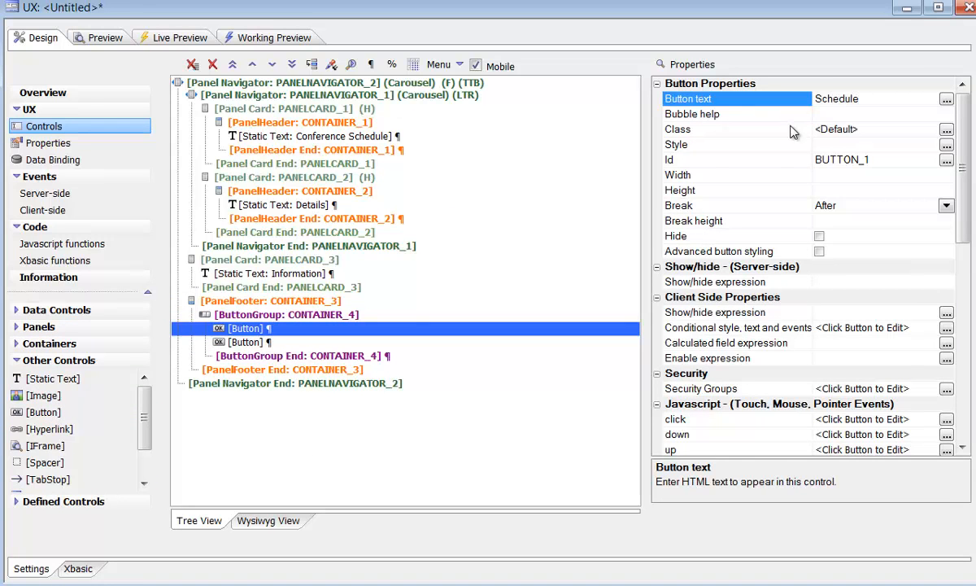
pyautogui.click(245, 341)
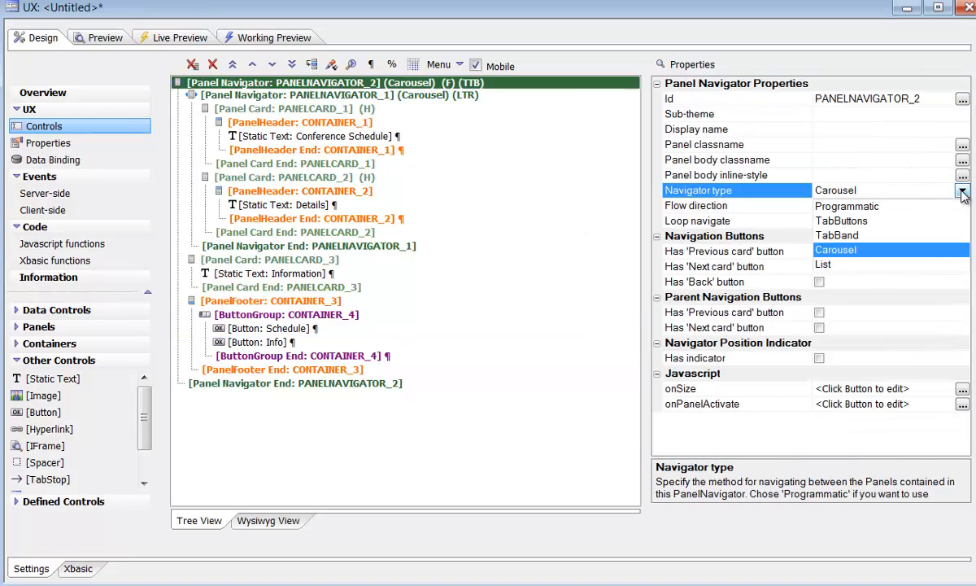
# Set PANELNAVIGATOR_2's Navigator type to TabButtons and open Working Preview
pyautogui.click(962, 193)
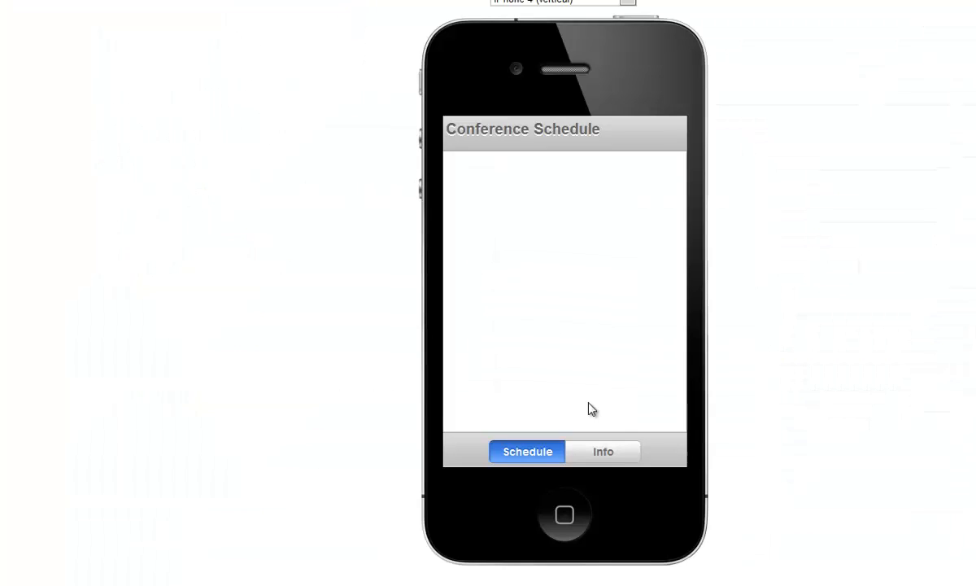
pyautogui.click(603, 451)
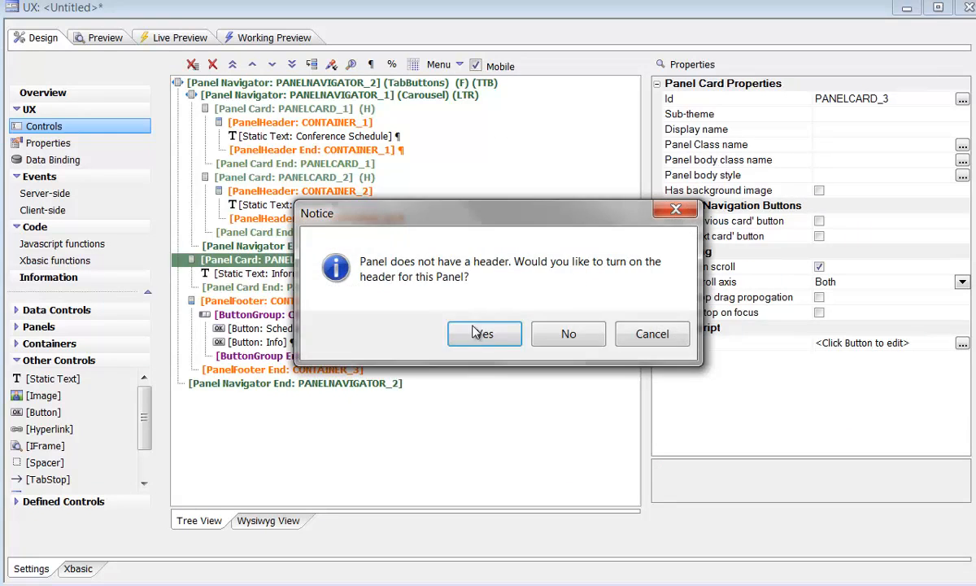
# Turn on PANELCARD_3's header by answering Yes to the notice
pyautogui.click(484, 334)
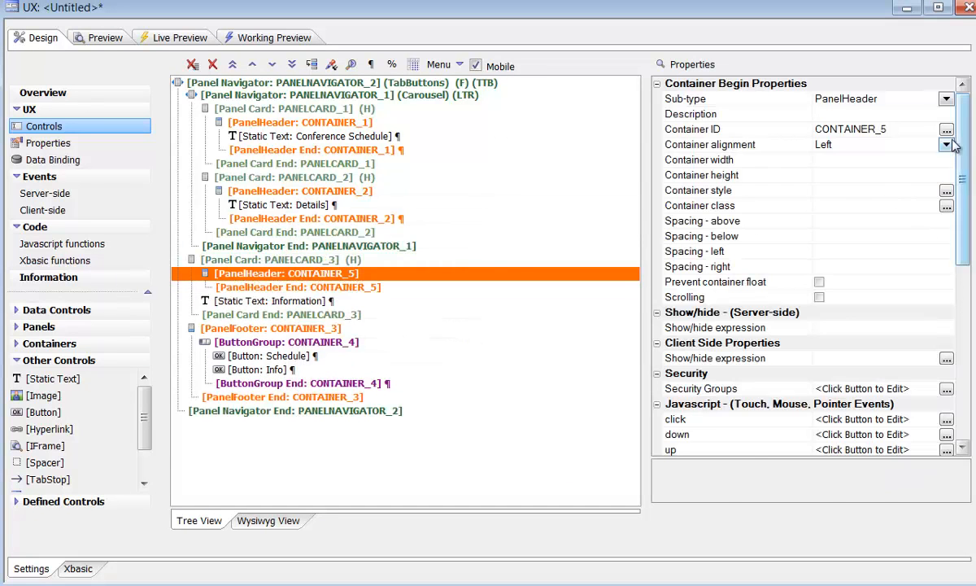
pyautogui.click(252, 63)
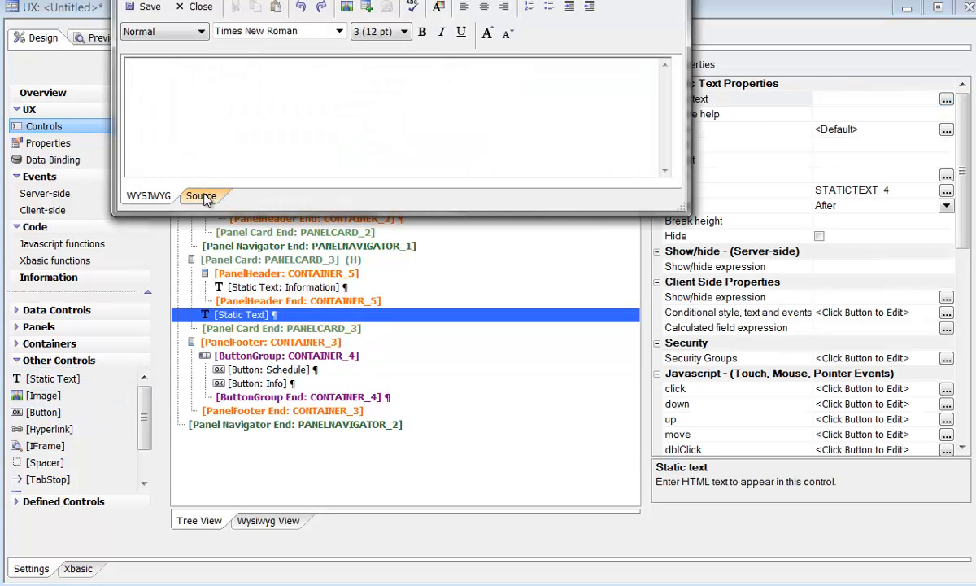
# Paste the conference location HTML into the new Static Text's Source editor
pyautogui.rightClick(146, 77)
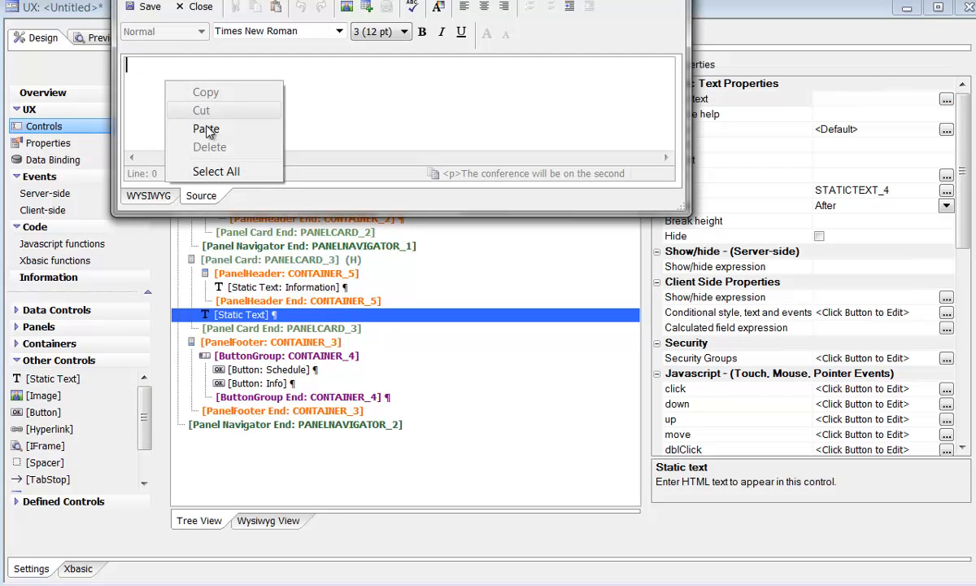
pyautogui.click(206, 129)
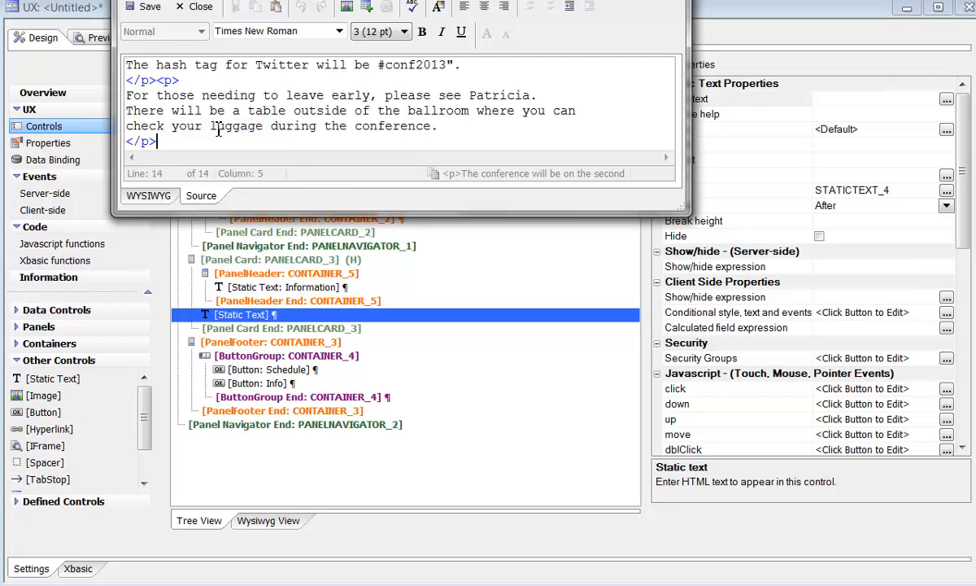
pyautogui.click(192, 6)
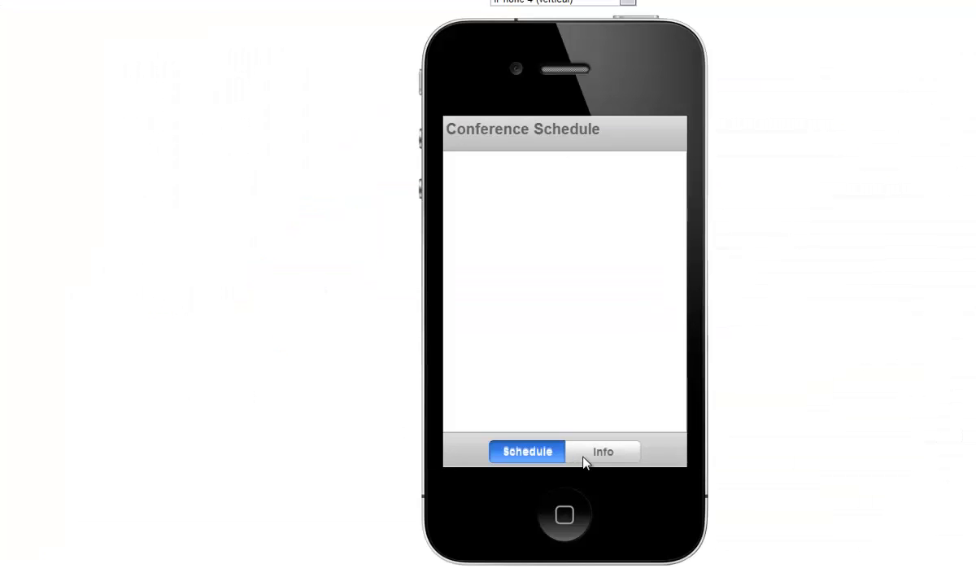
# Tap Info in Working Preview to view the conference text and floor map
pyautogui.click(603, 452)
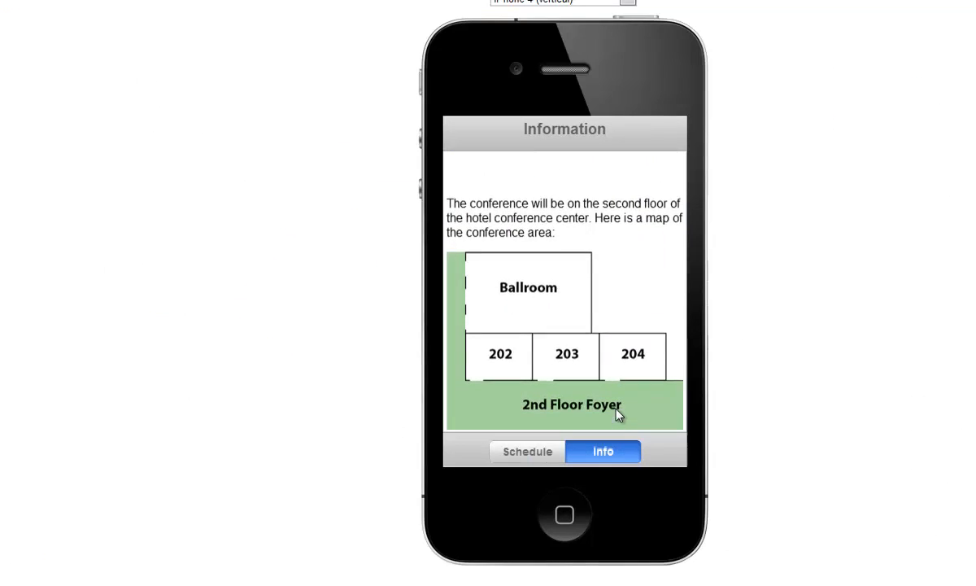
pyautogui.click(526, 451)
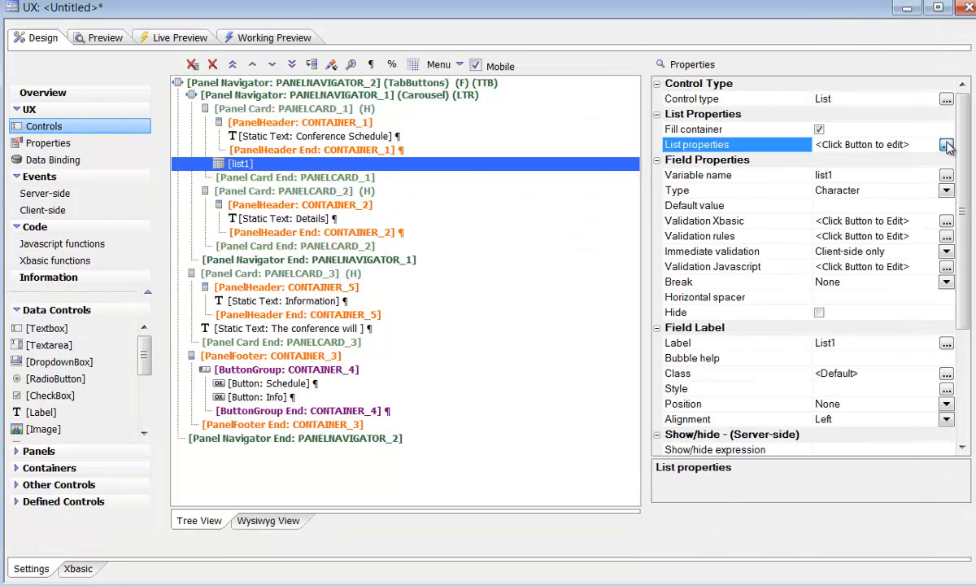
# Fill the list's Static Choices with pipe-delimited Session, Title, Room, Description rows
pyautogui.click(946, 144)
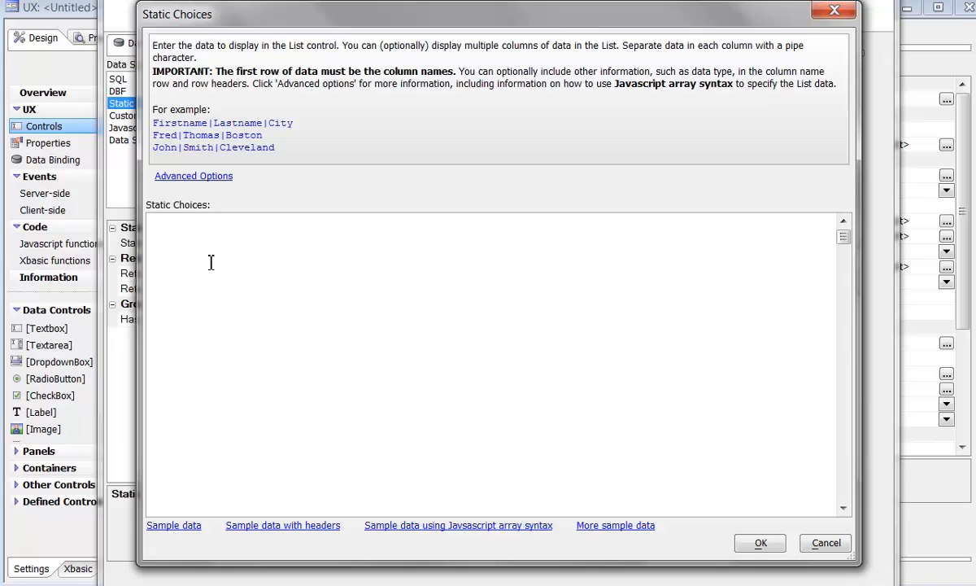
pyautogui.moveTo(248, 280)
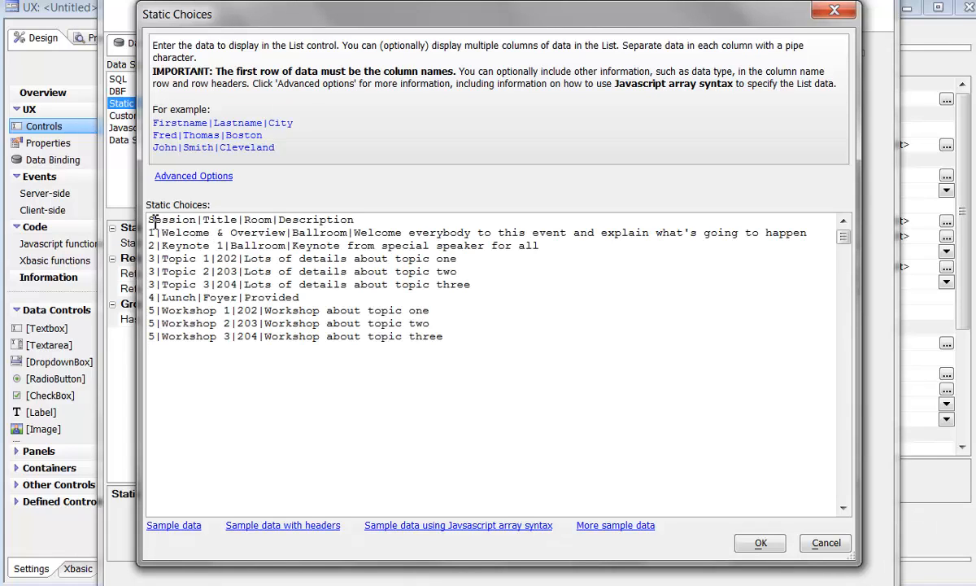
pyautogui.doubleClick(173, 219)
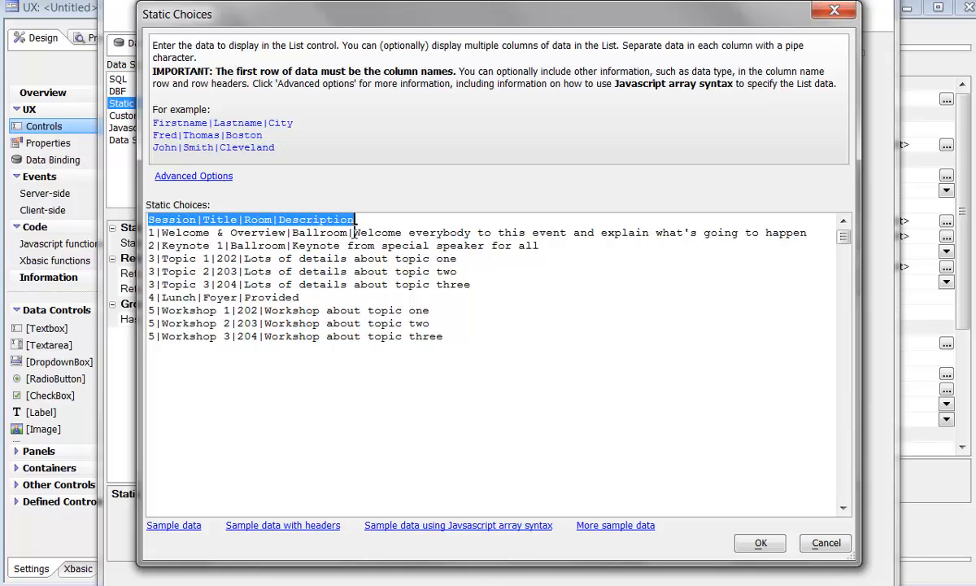
pyautogui.moveTo(246, 361)
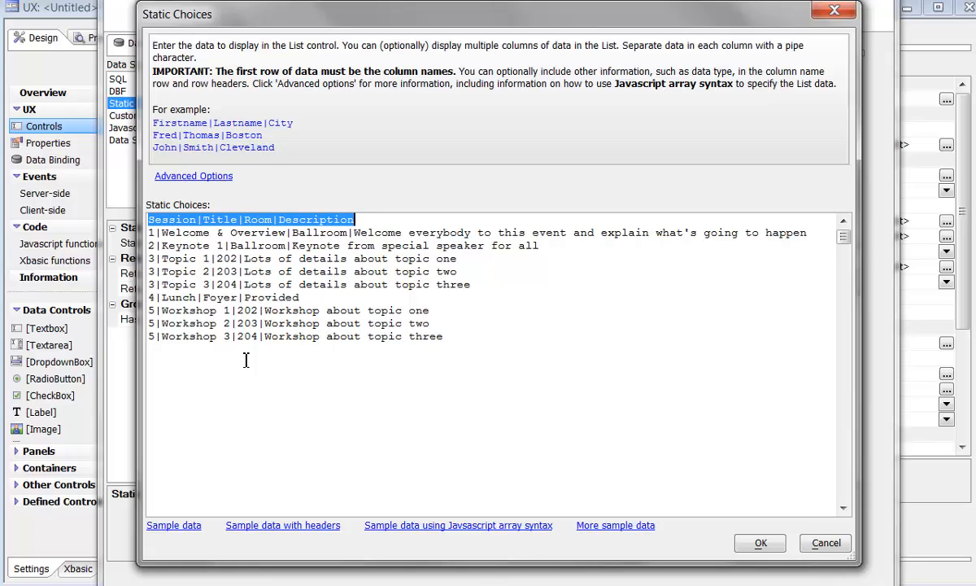
pyautogui.moveTo(712, 472)
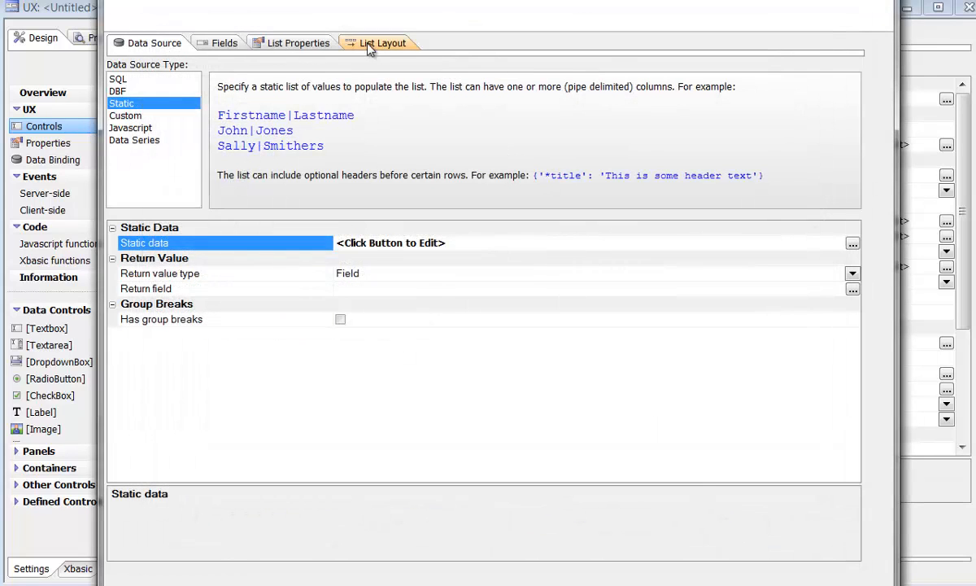
# Build the list template from field placeholders and open the onClick event editor
pyautogui.click(386, 42)
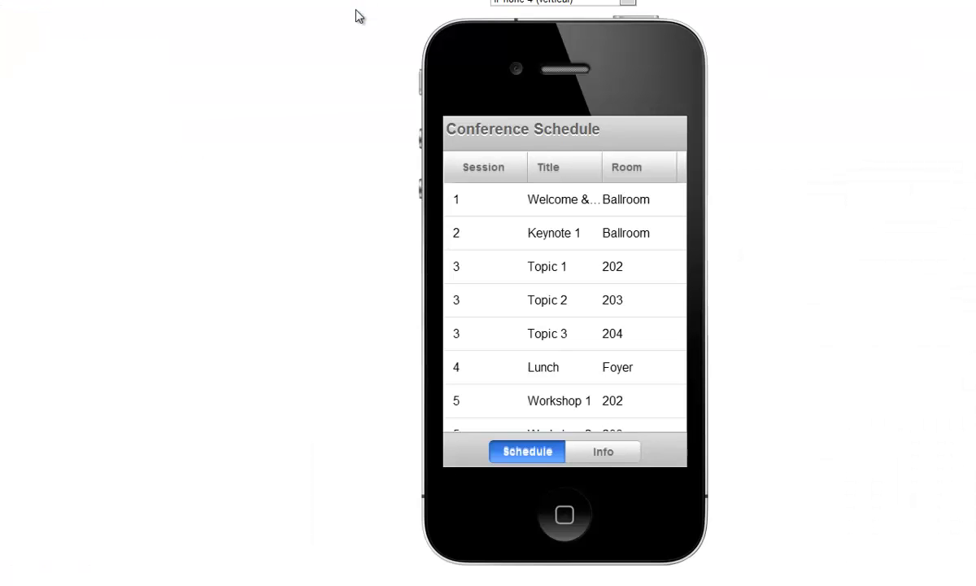
pyautogui.scroll(-3)
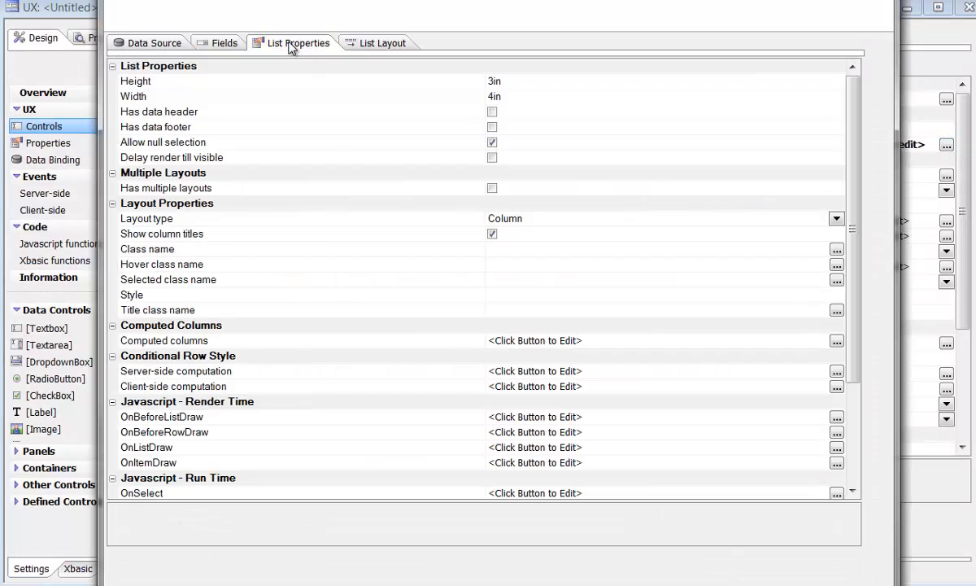
pyautogui.click(836, 218)
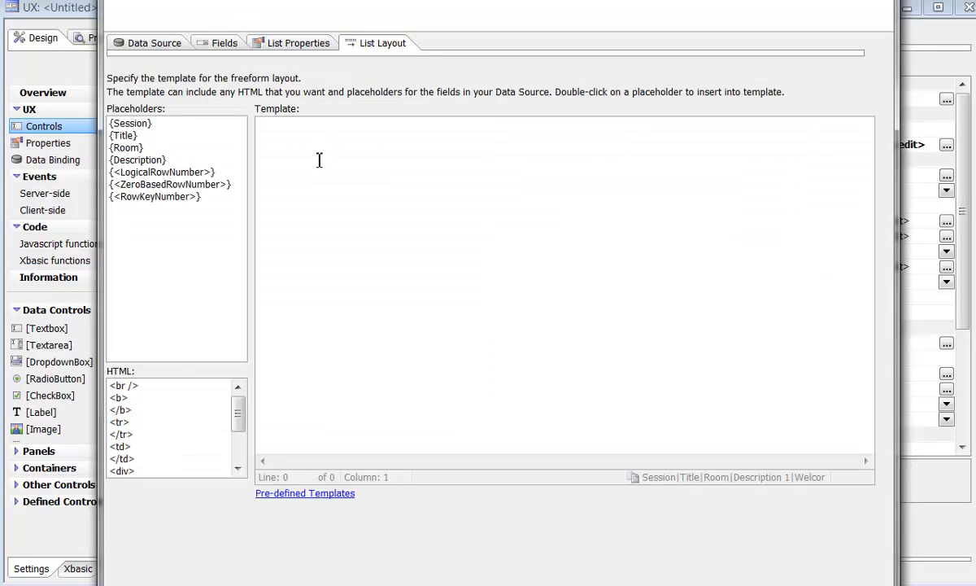
pyautogui.doubleClick(123, 135)
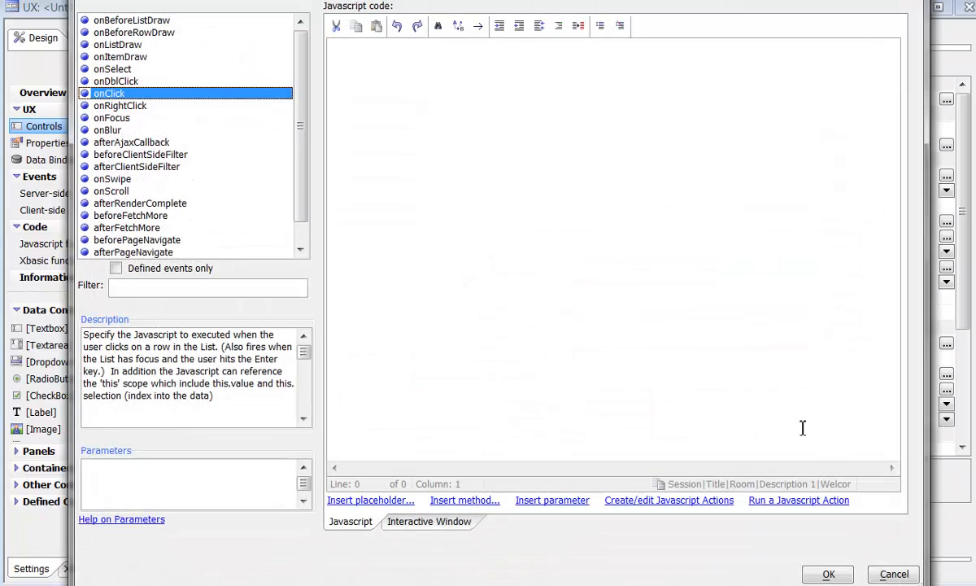
# Insert a panelNavigate(panelNavigatorName, direction) call into the list row's click script
pyautogui.click(465, 501)
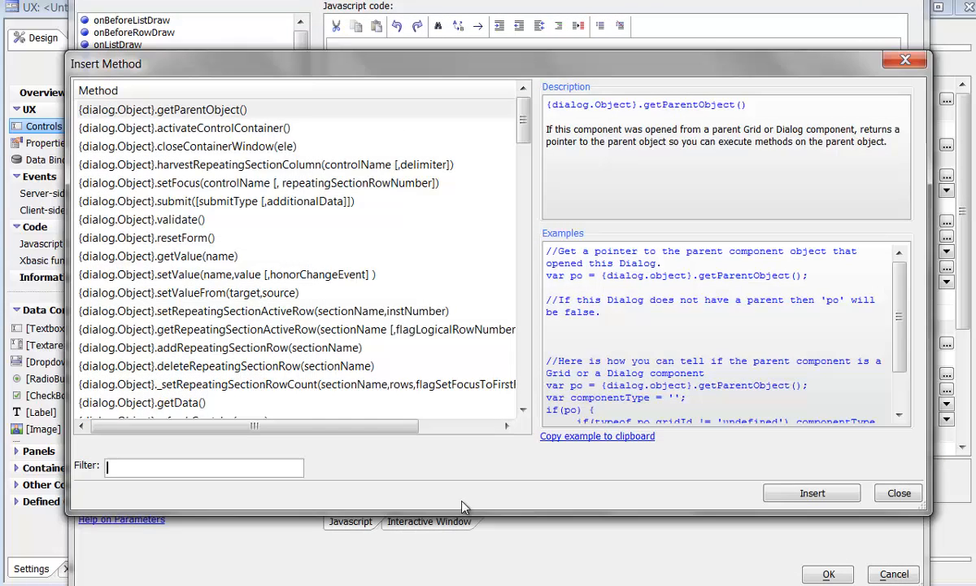
pyautogui.write('panel')
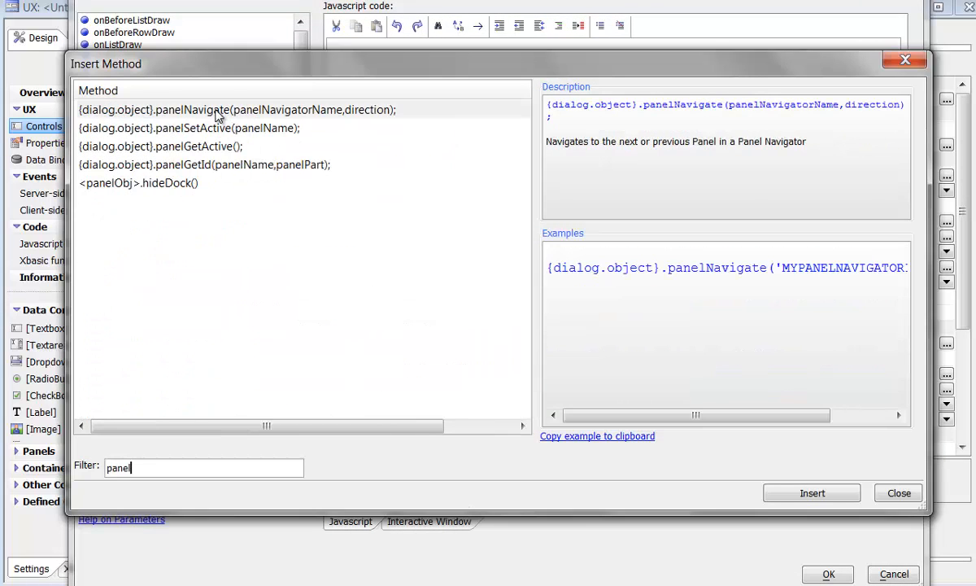
pyautogui.click(236, 109)
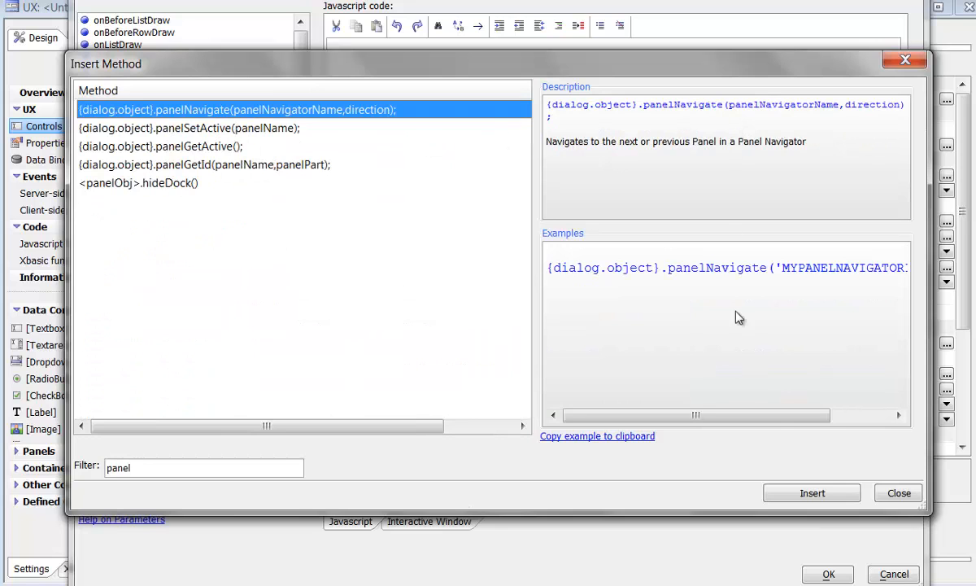
pyautogui.click(812, 492)
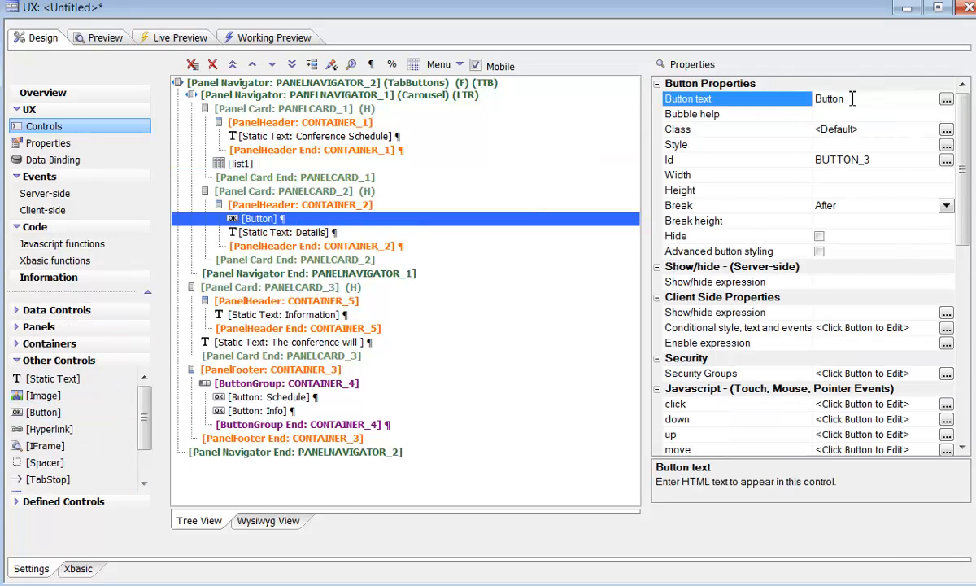
# Label the header button Done, make it PANELCARD_2's previous-card button, and preview
pyautogui.write('Done')
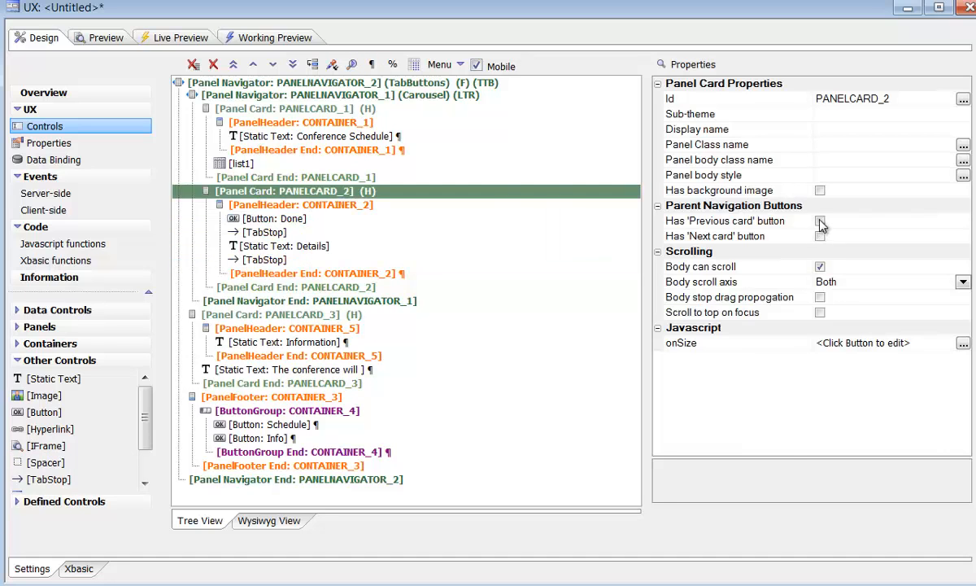
pyautogui.click(819, 221)
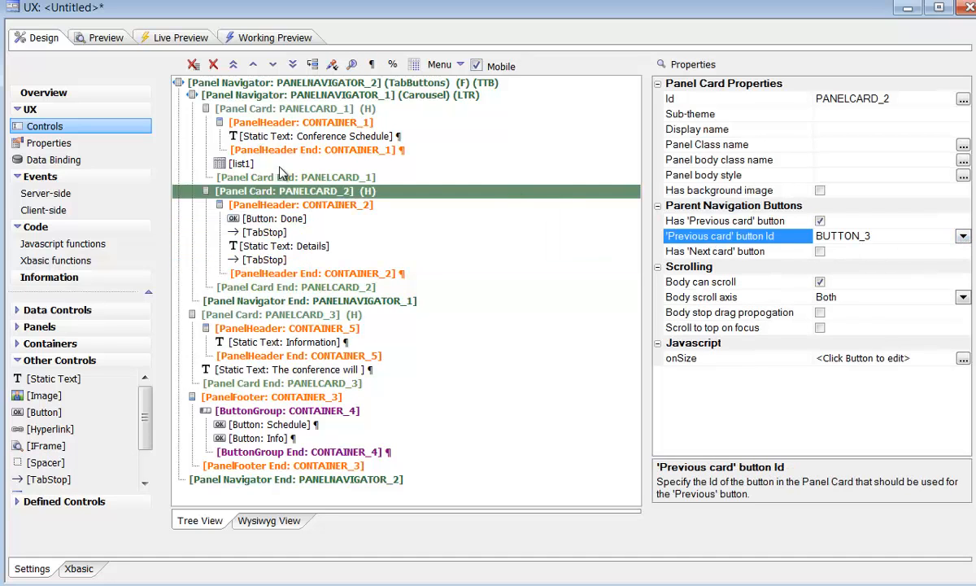
pyautogui.click(300, 122)
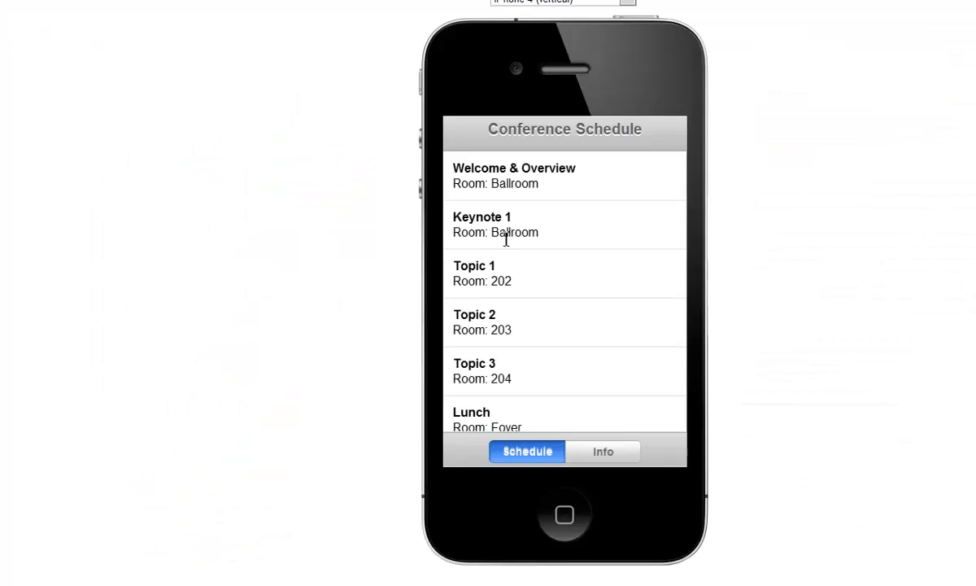
# Tap the Welcome & Overview row in the preview, then start a new Grid component
pyautogui.click(504, 224)
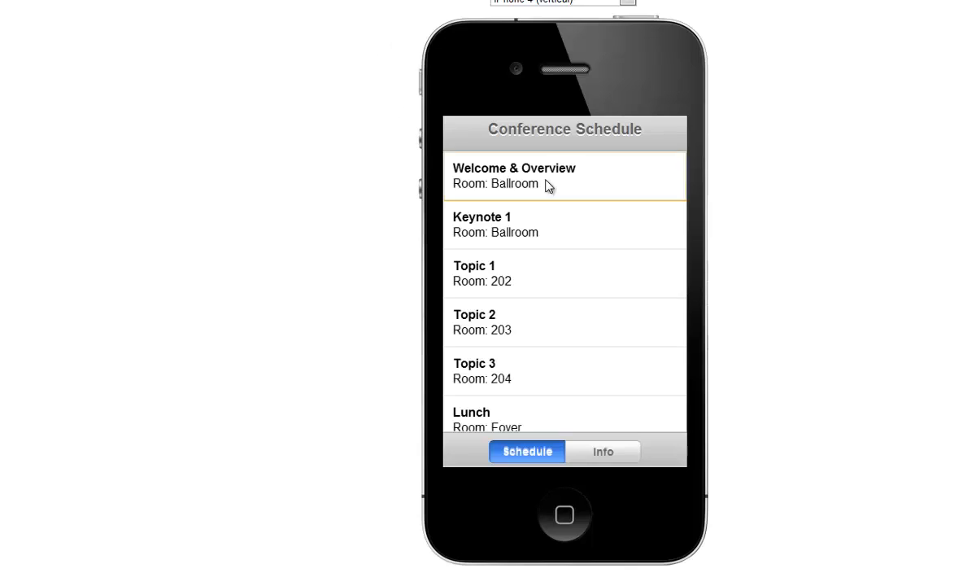
pyautogui.click(547, 176)
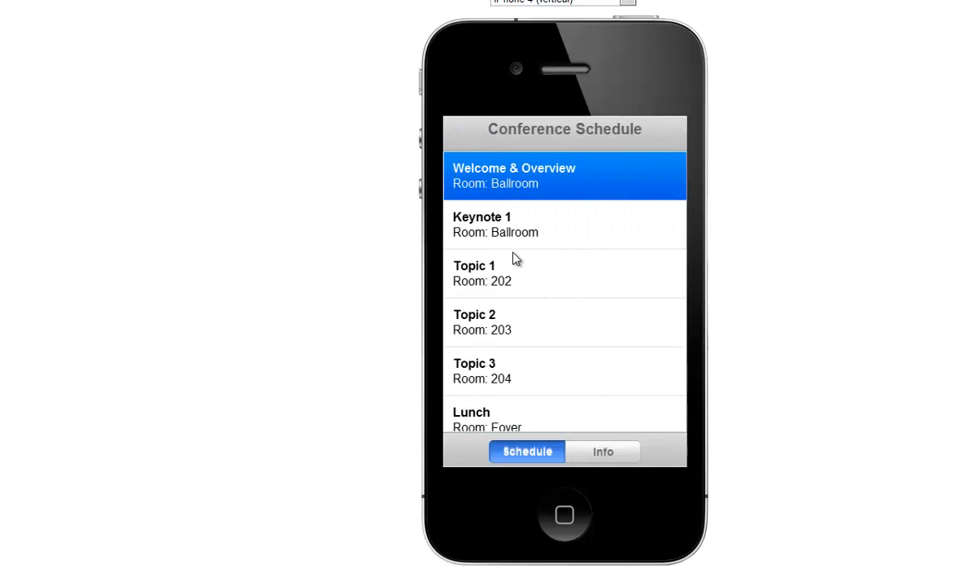
pyautogui.click(564, 272)
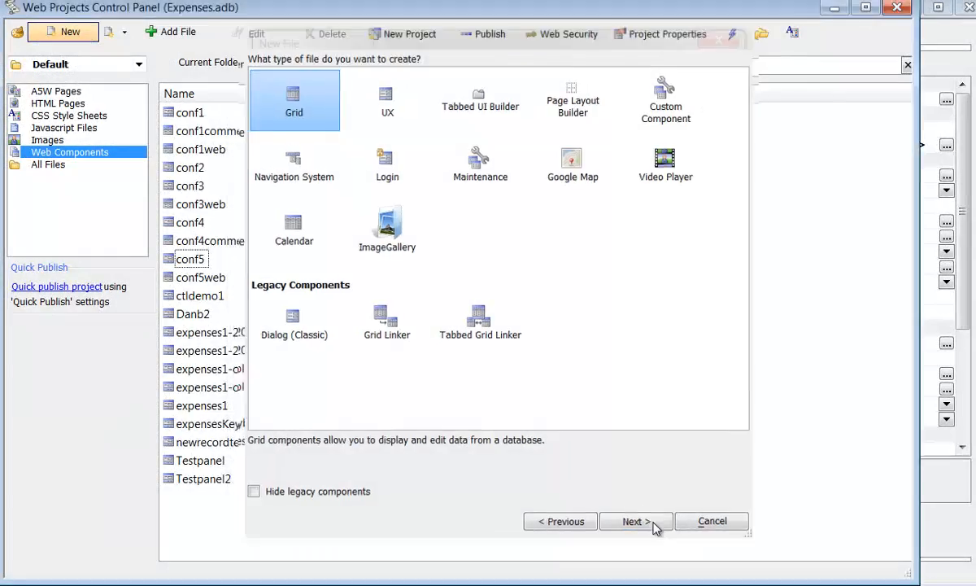
# Build a ConferenceMDB Sessions grid sorted by ID, Session with a SplitView_Right detail view
pyautogui.click(636, 520)
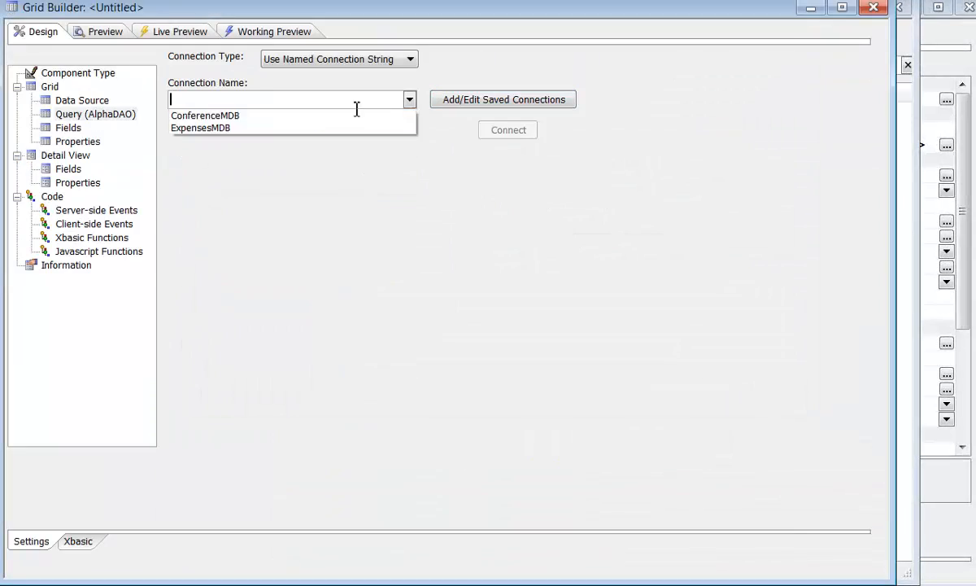
pyautogui.click(205, 116)
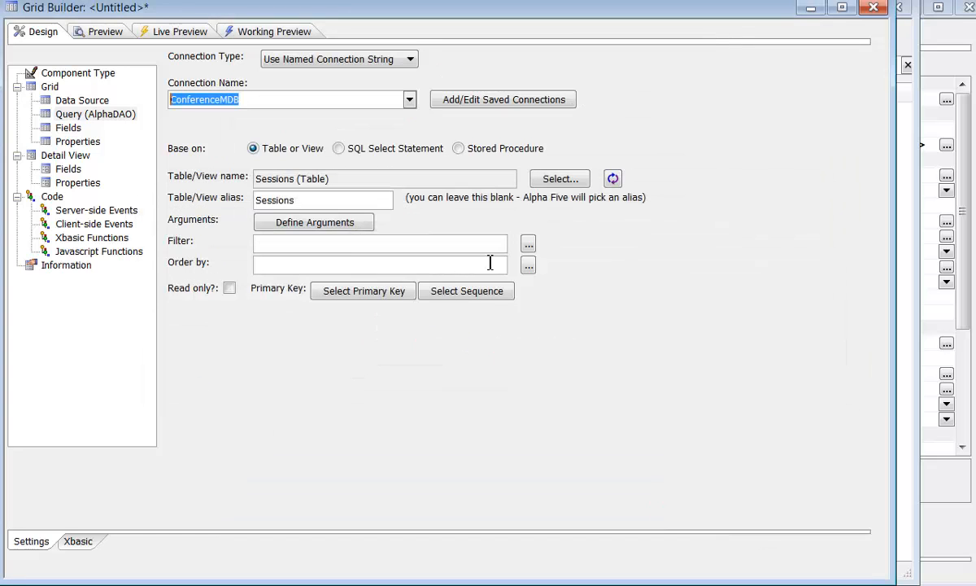
pyautogui.click(528, 265)
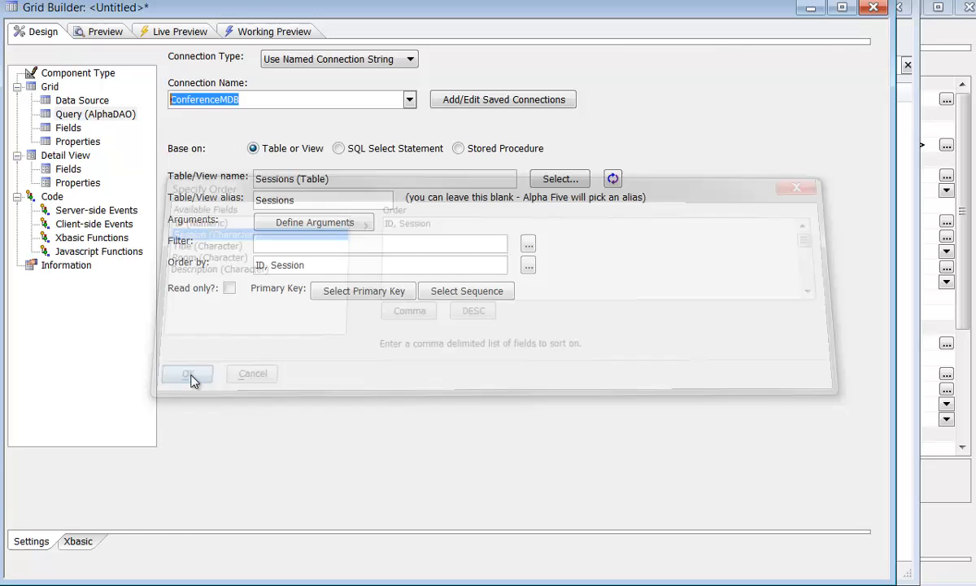
pyautogui.click(187, 374)
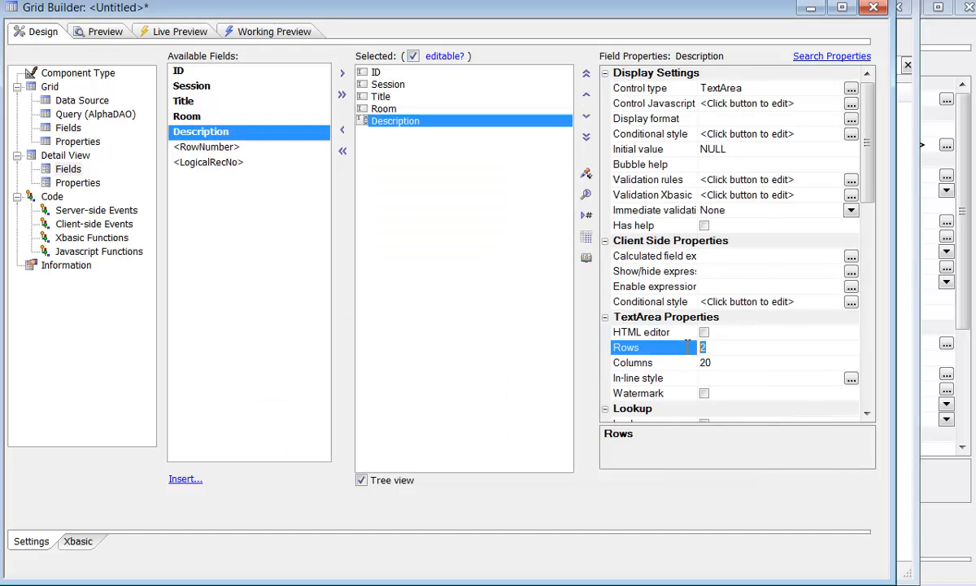
pyautogui.click(77, 182)
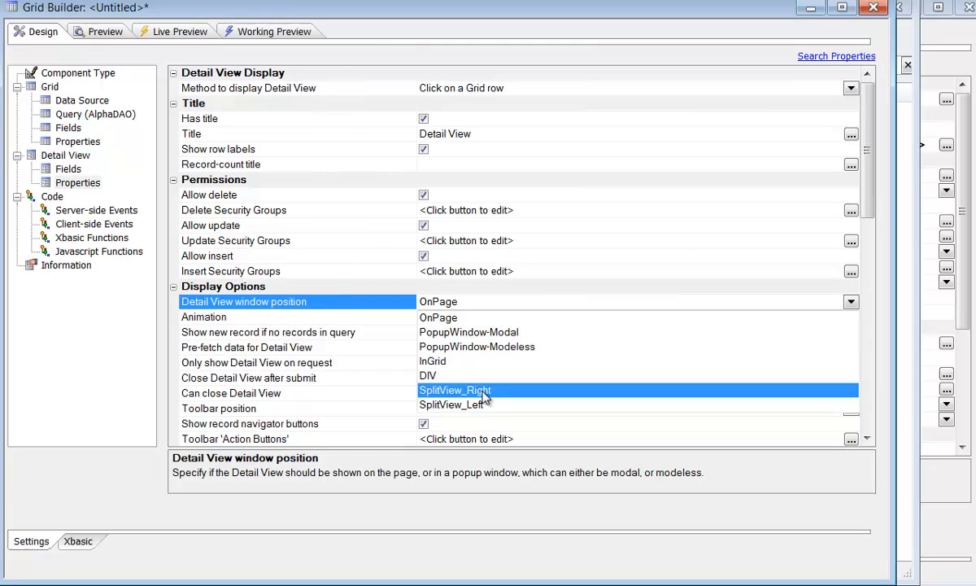
pyautogui.click(175, 32)
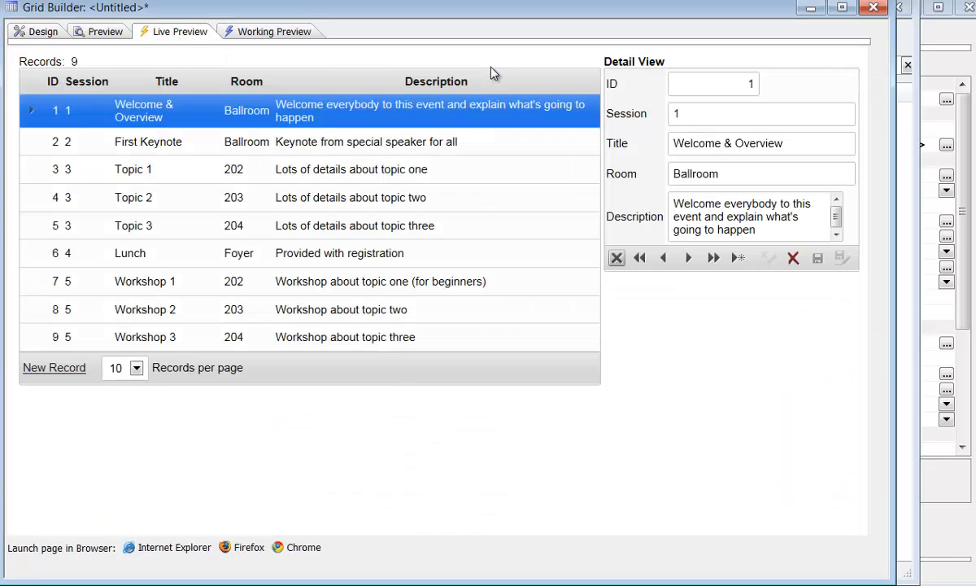
# Return to the schedule list's SQL data source ordered by Session, Title
pyautogui.click(148, 142)
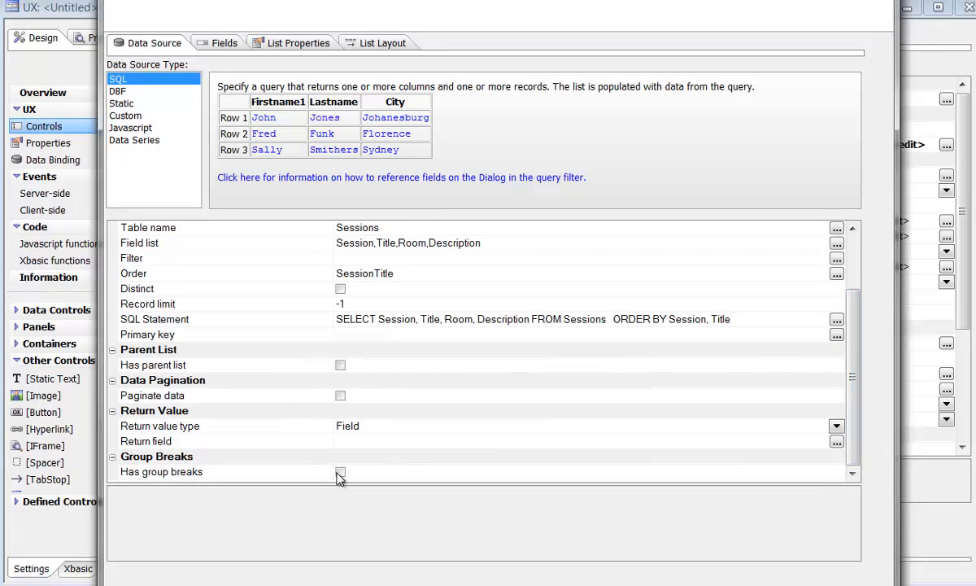
# Turn on group breaks by Session with the header template '{<BreakValue>} Session'
pyautogui.click(340, 471)
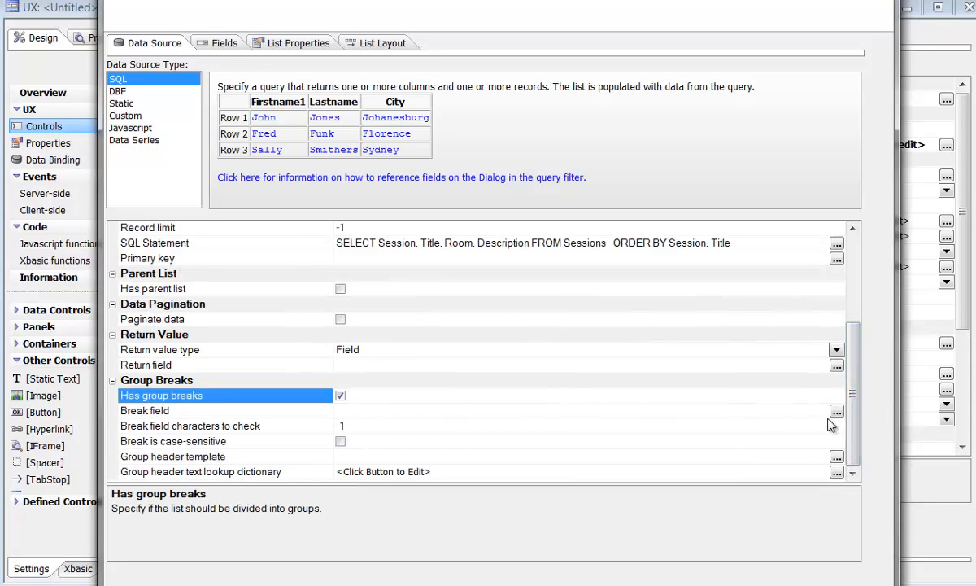
pyautogui.click(145, 411)
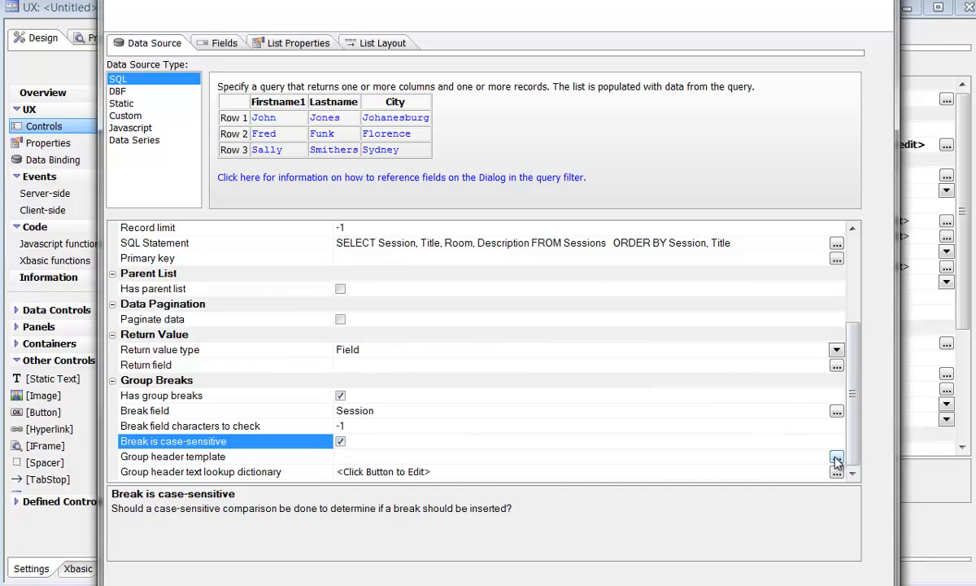
pyautogui.click(836, 457)
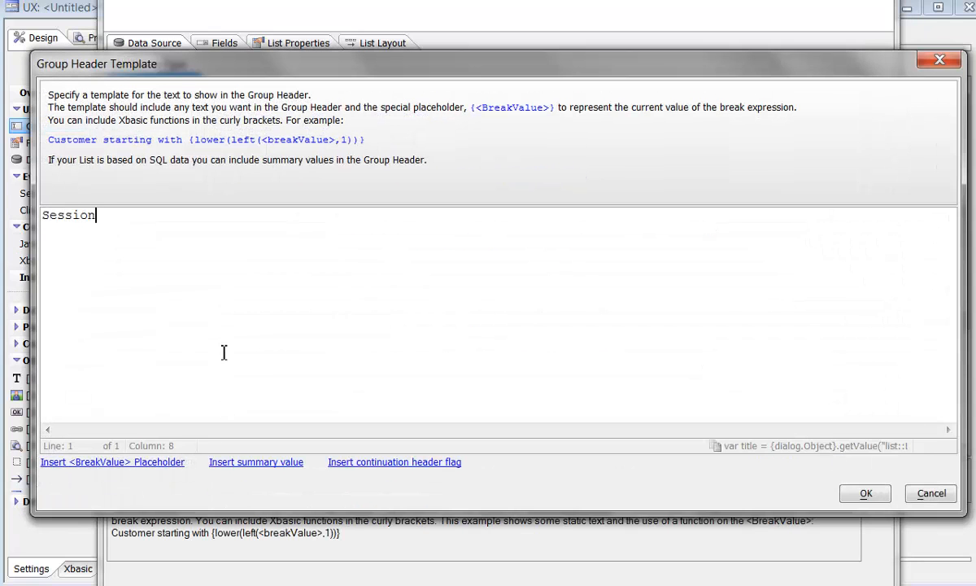
pyautogui.click(865, 493)
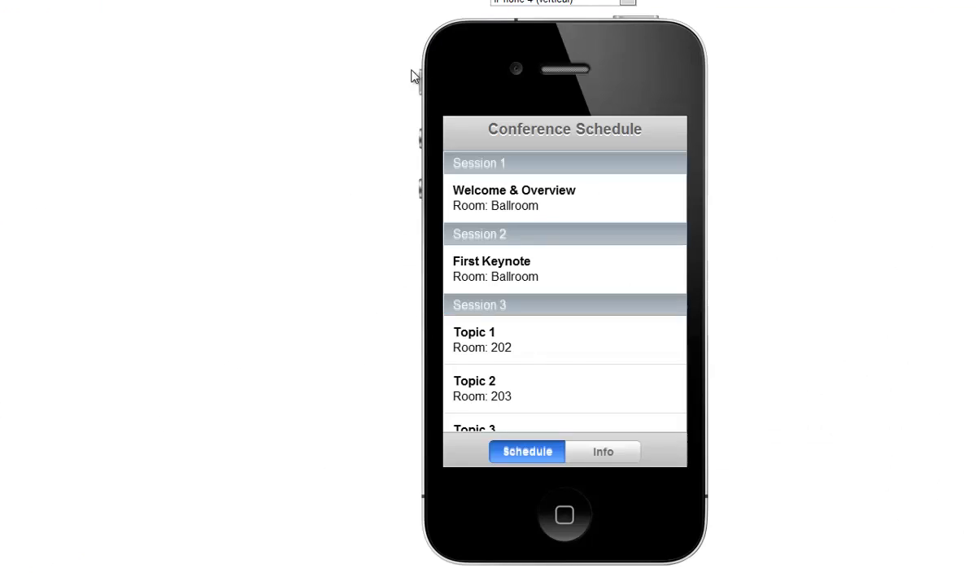
pyautogui.scroll(-3)
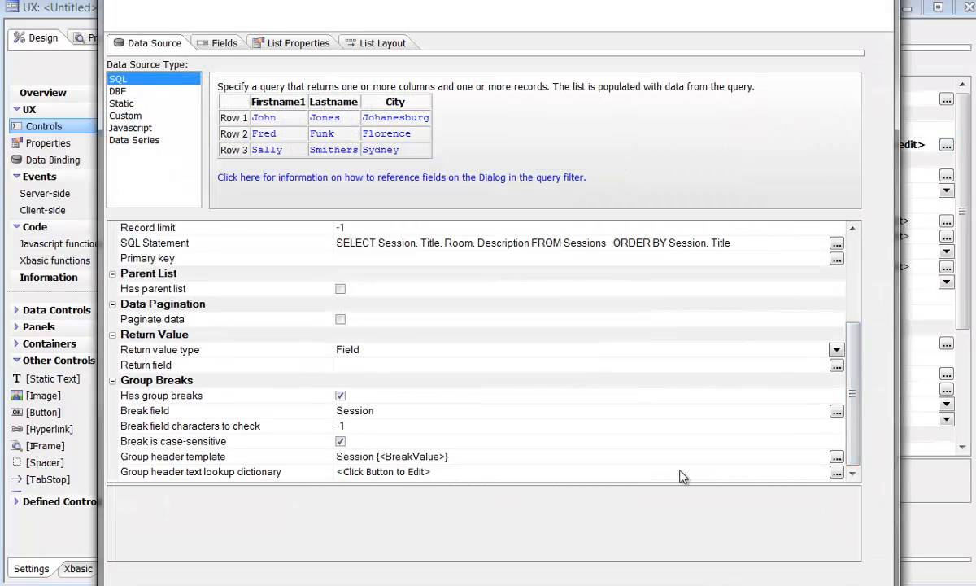
pyautogui.click(836, 477)
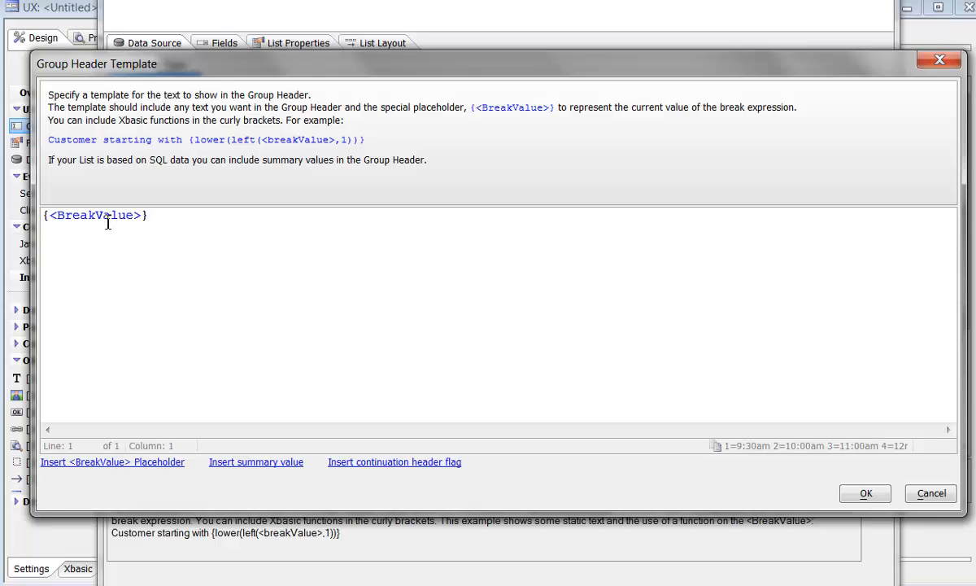
pyautogui.click(866, 493)
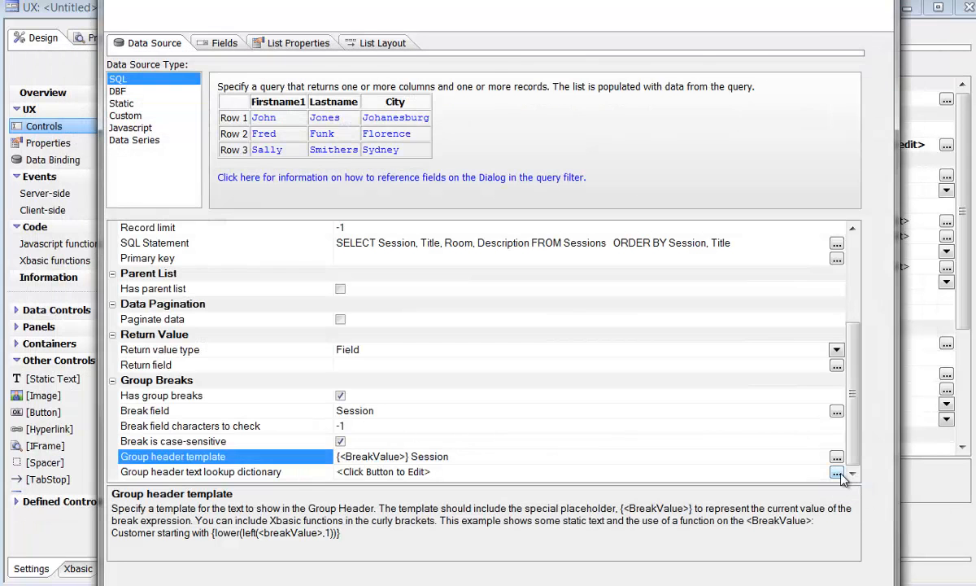
# Map session numbers to start-time labels (1=9:30am…) and test the grouped list in preview
pyautogui.click(836, 471)
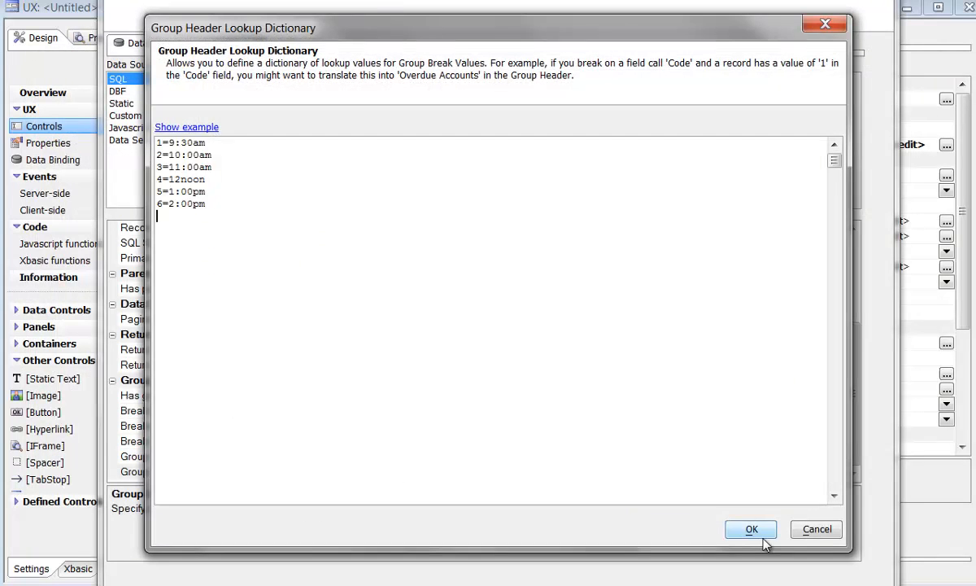
pyautogui.click(750, 529)
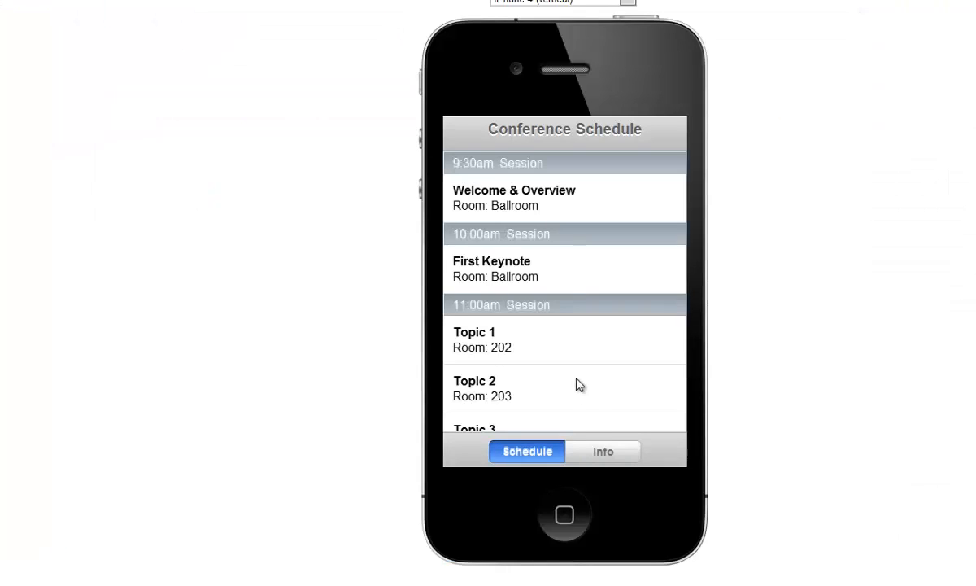
pyautogui.scroll(-3)
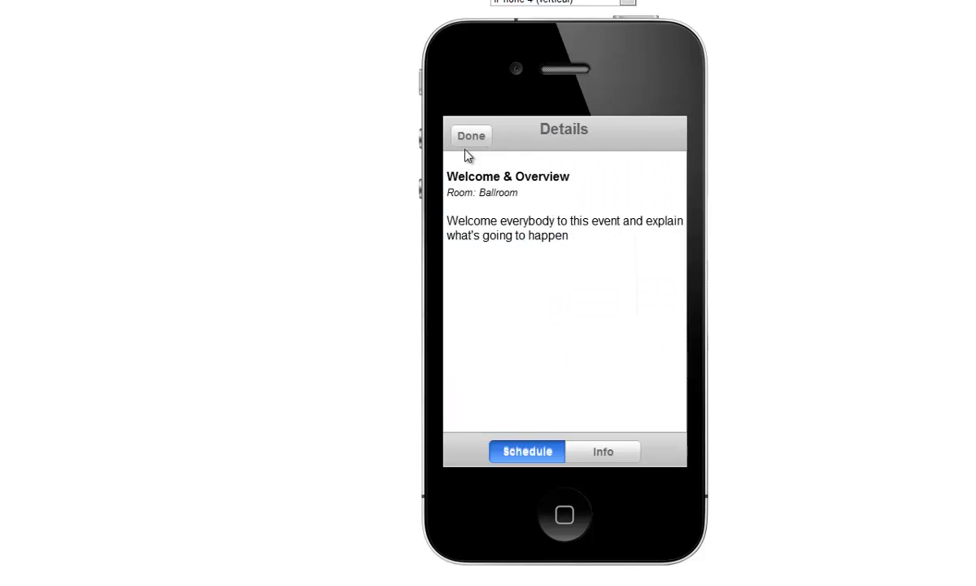
pyautogui.click(602, 451)
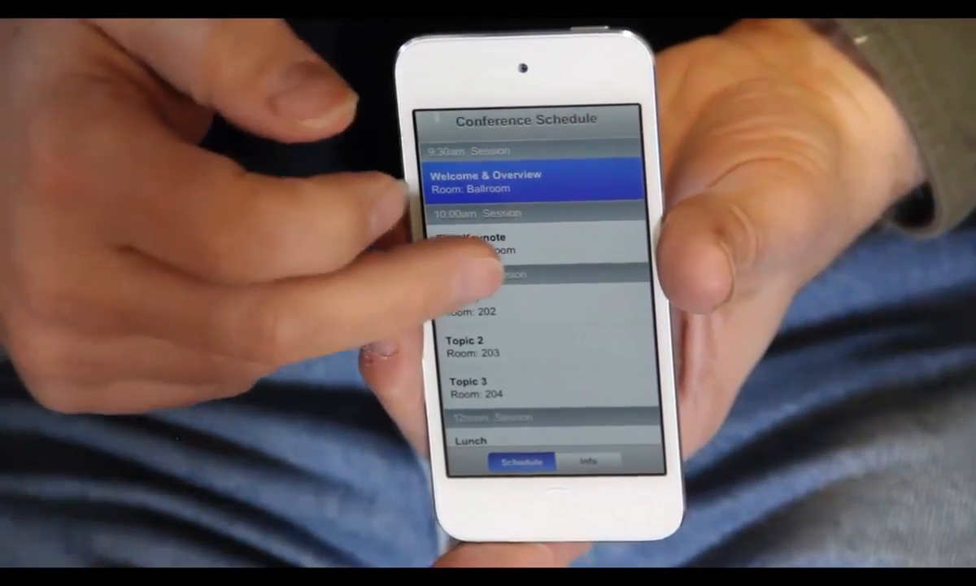
pyautogui.click(479, 244)
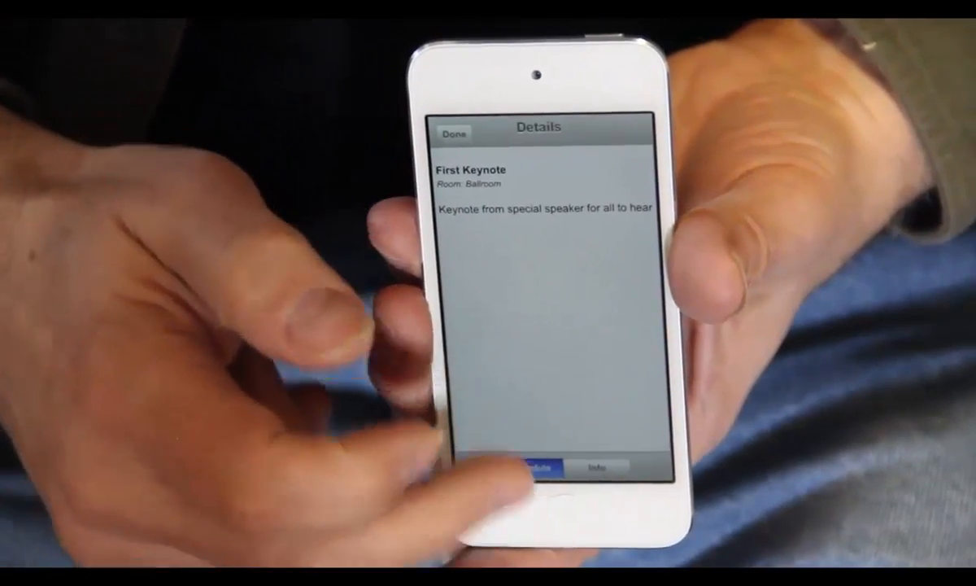